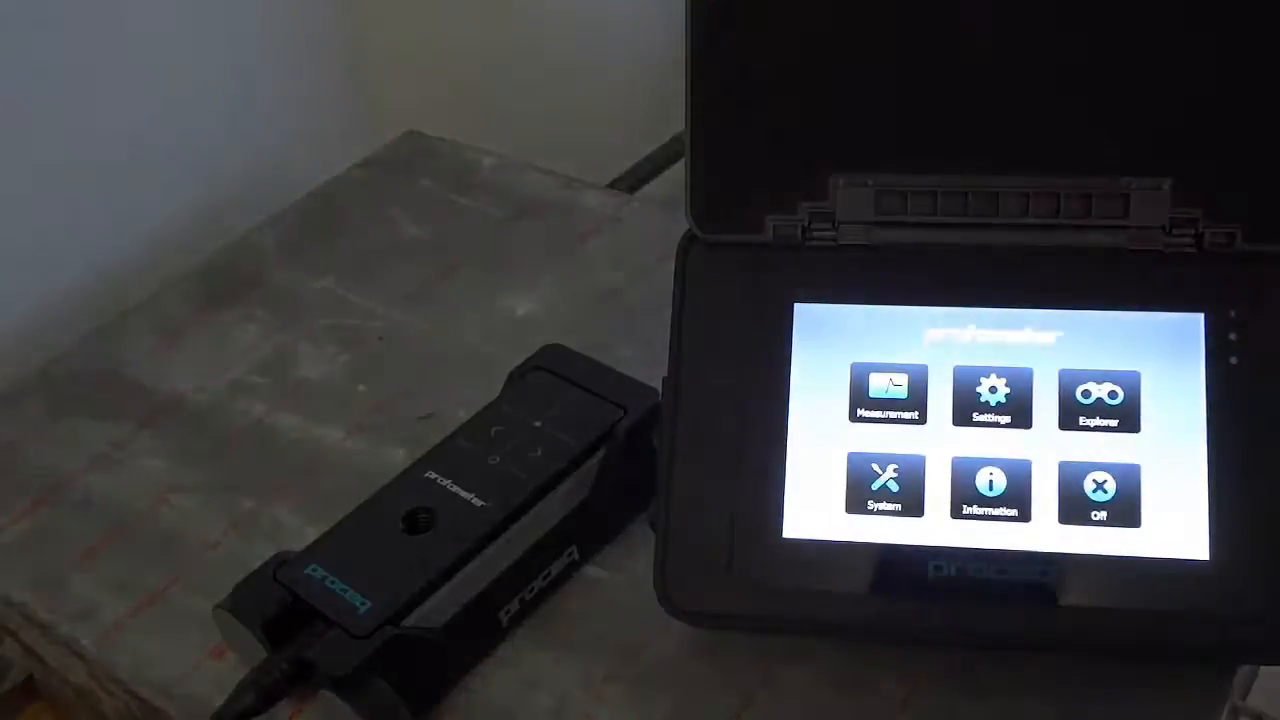
# Start a new Profometer PM measurement and dismiss the start-up message
pyautogui.click(886, 396)
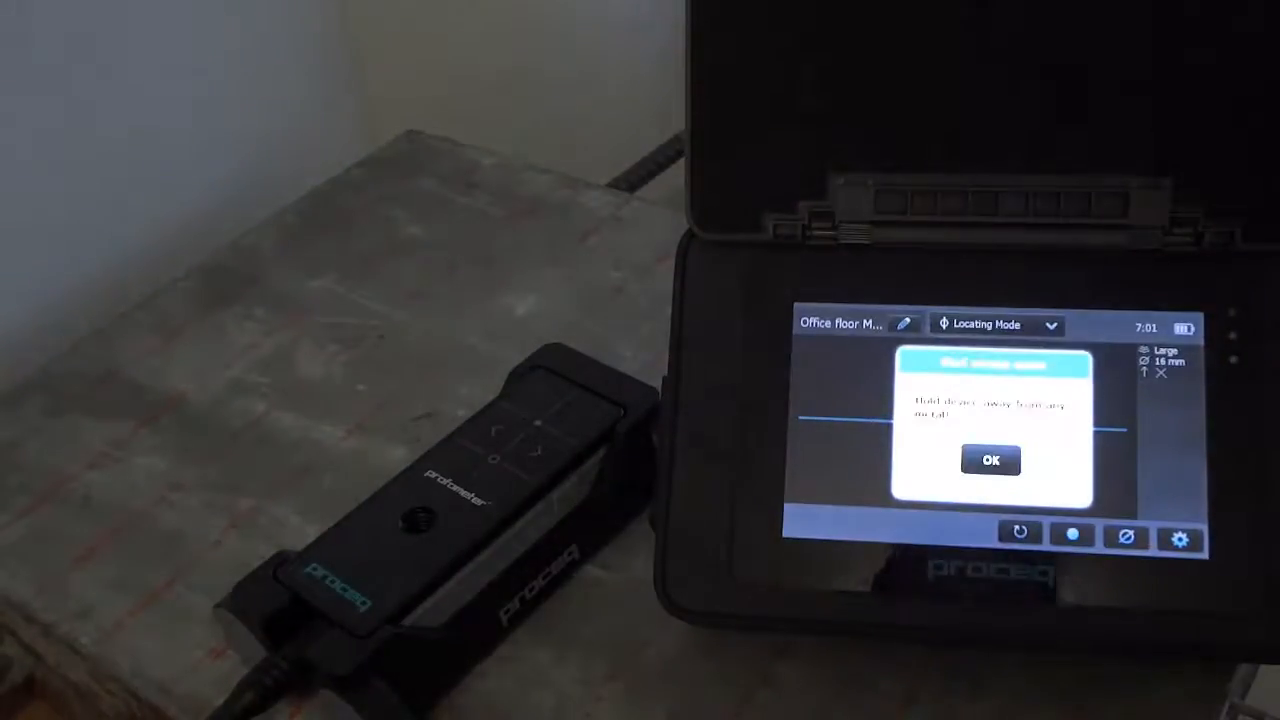
pyautogui.click(990, 458)
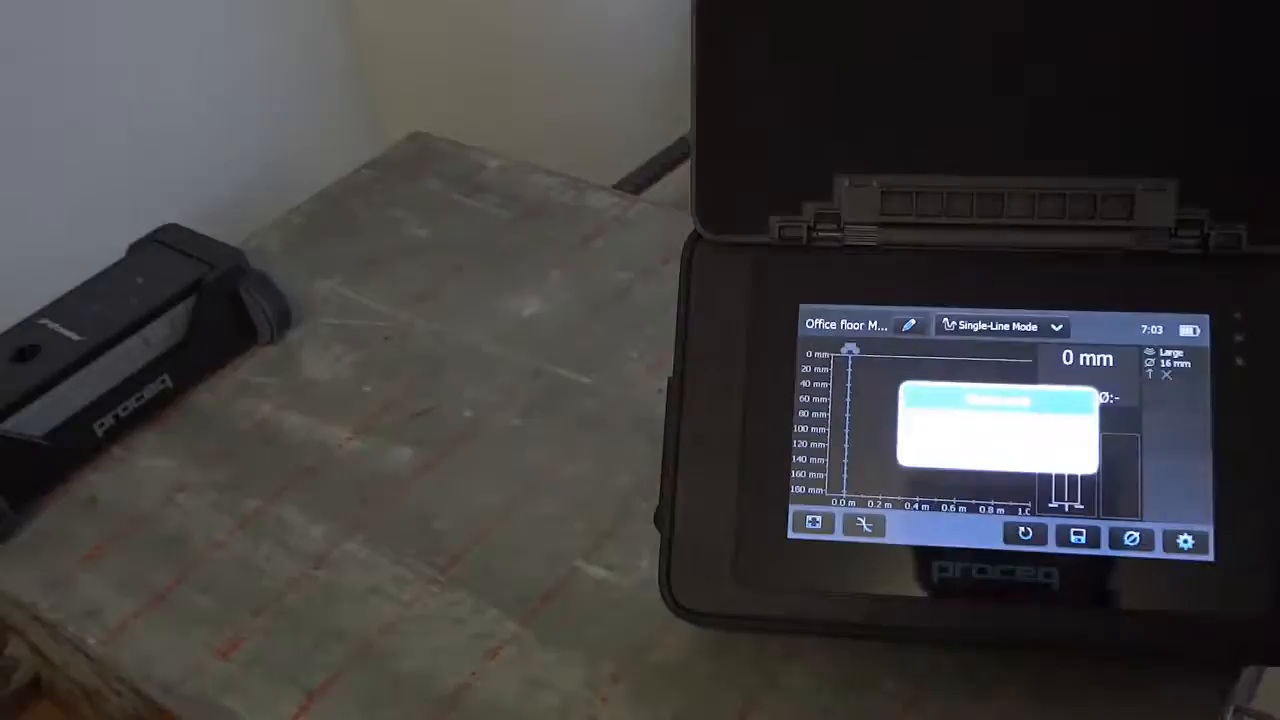
# Switch to Area-Scan Mode and page through the saved scan's Data Info details
pyautogui.click(1000, 326)
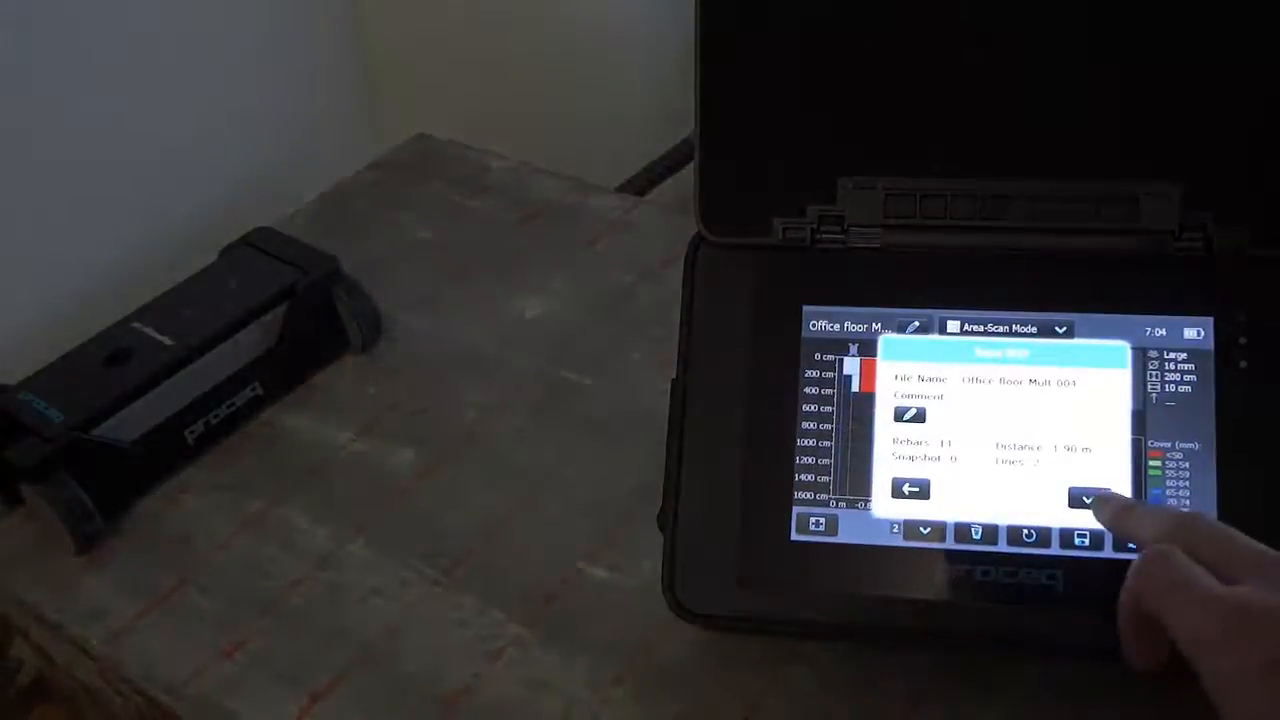
pyautogui.click(1084, 500)
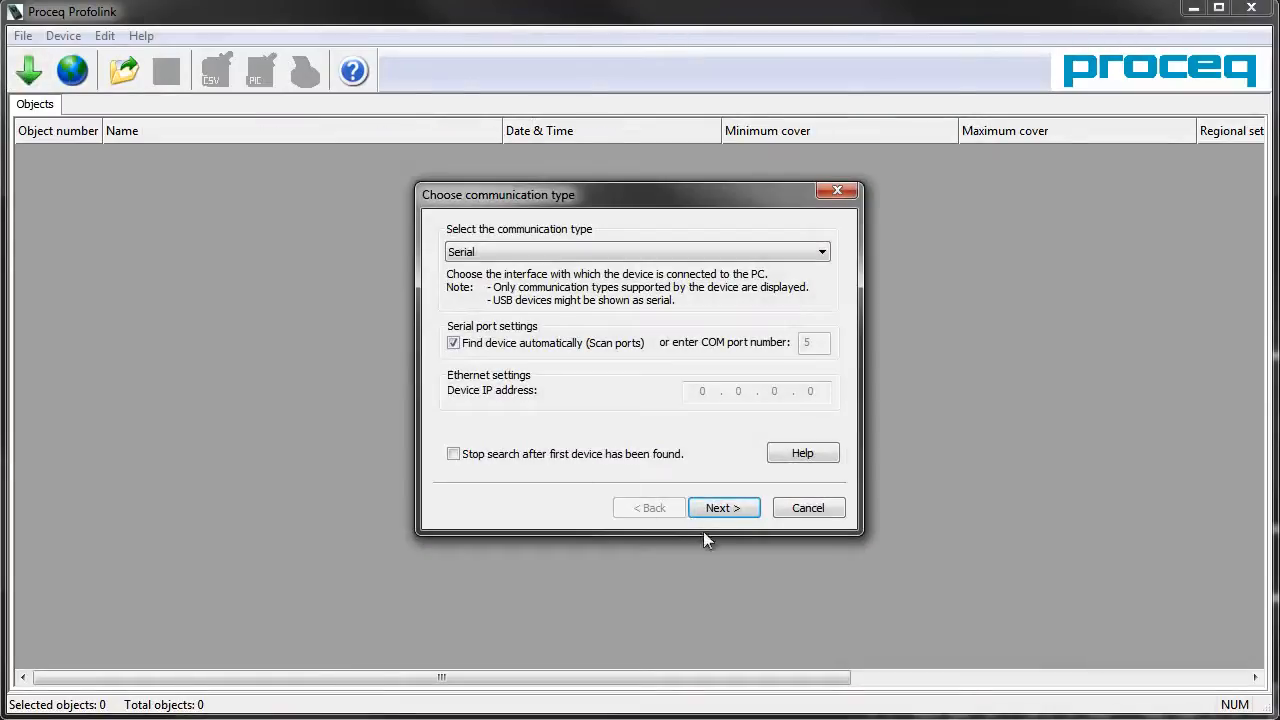
# Find the connected Profoscope+ and download its measurement objects into Profolink
pyautogui.click(724, 508)
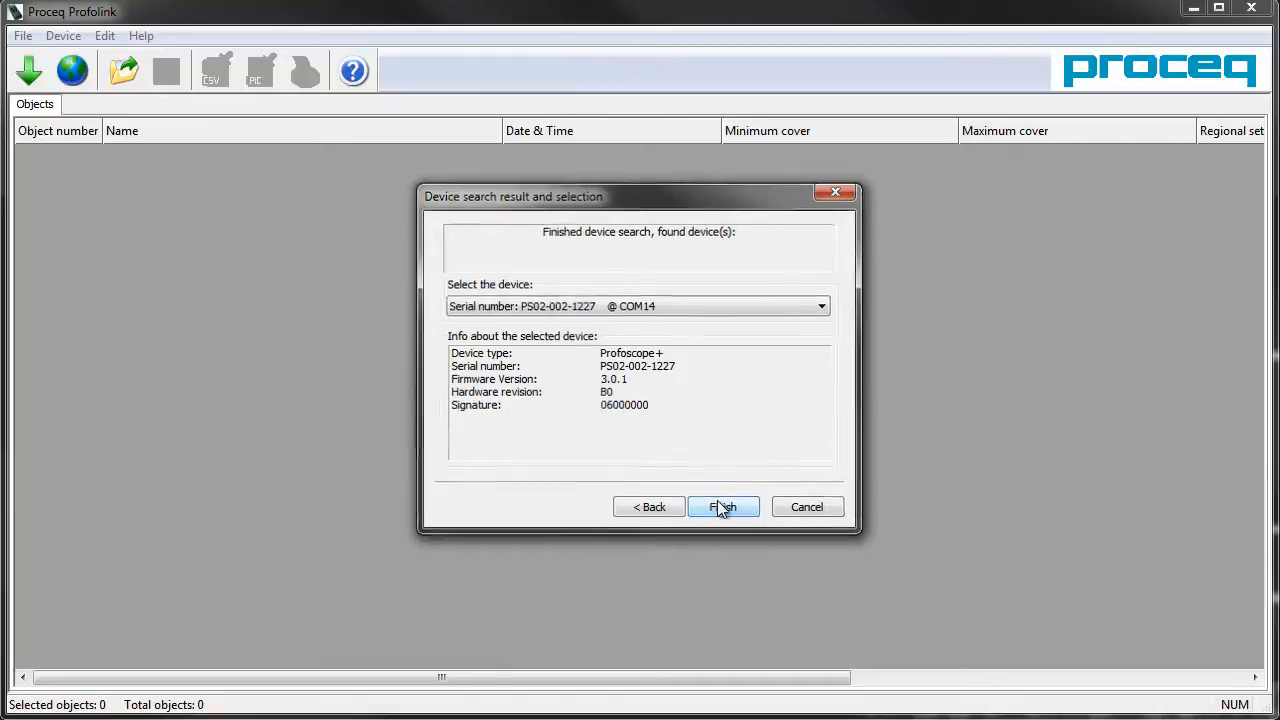
pyautogui.click(724, 508)
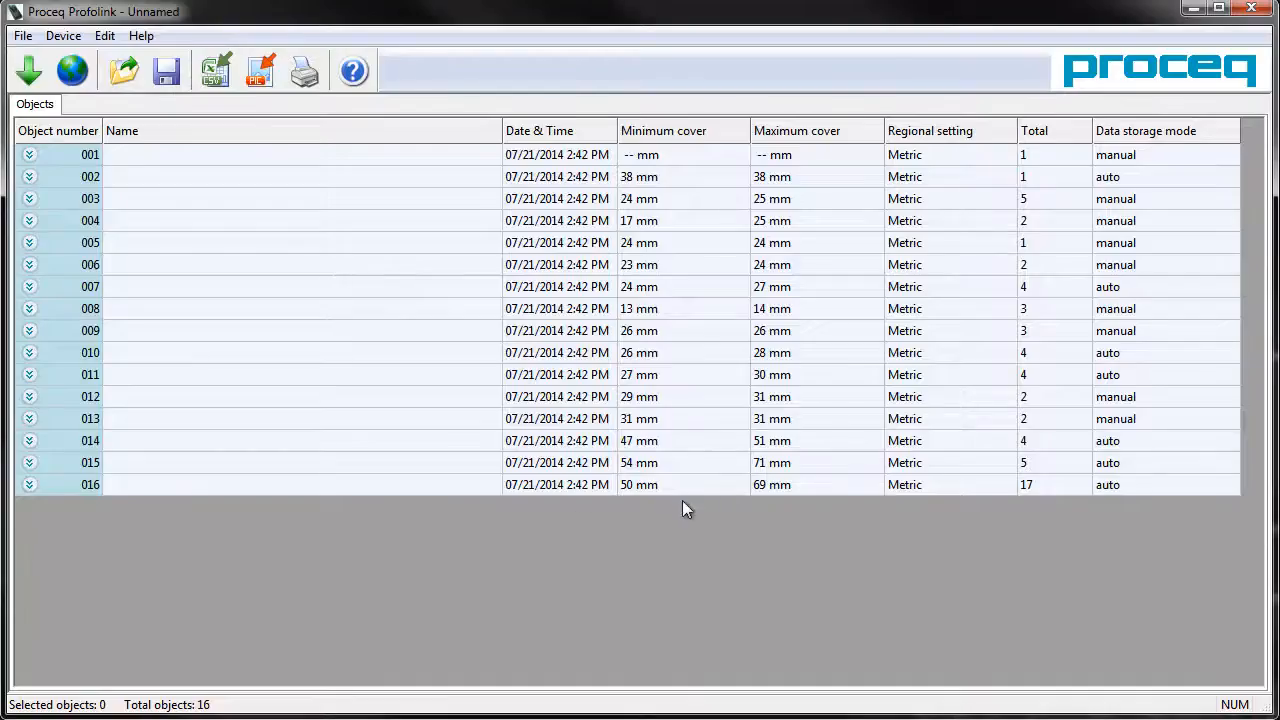
pyautogui.moveTo(512, 492)
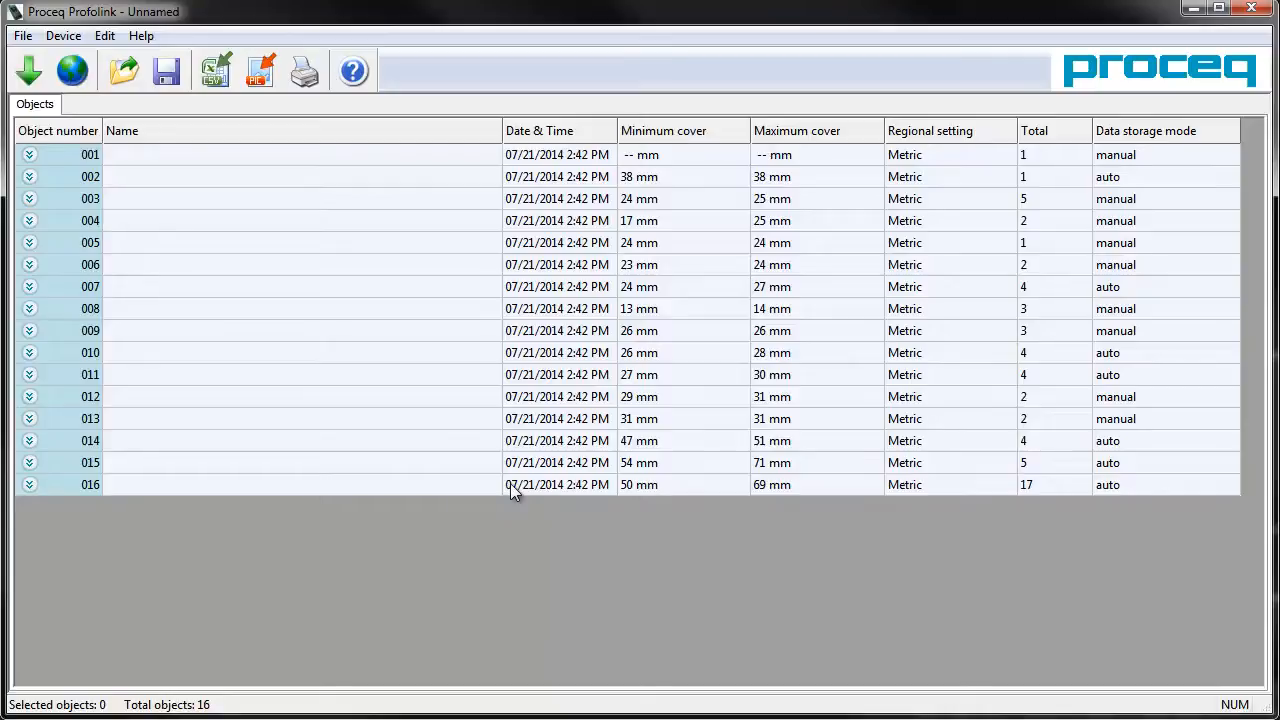
pyautogui.moveTo(108, 488)
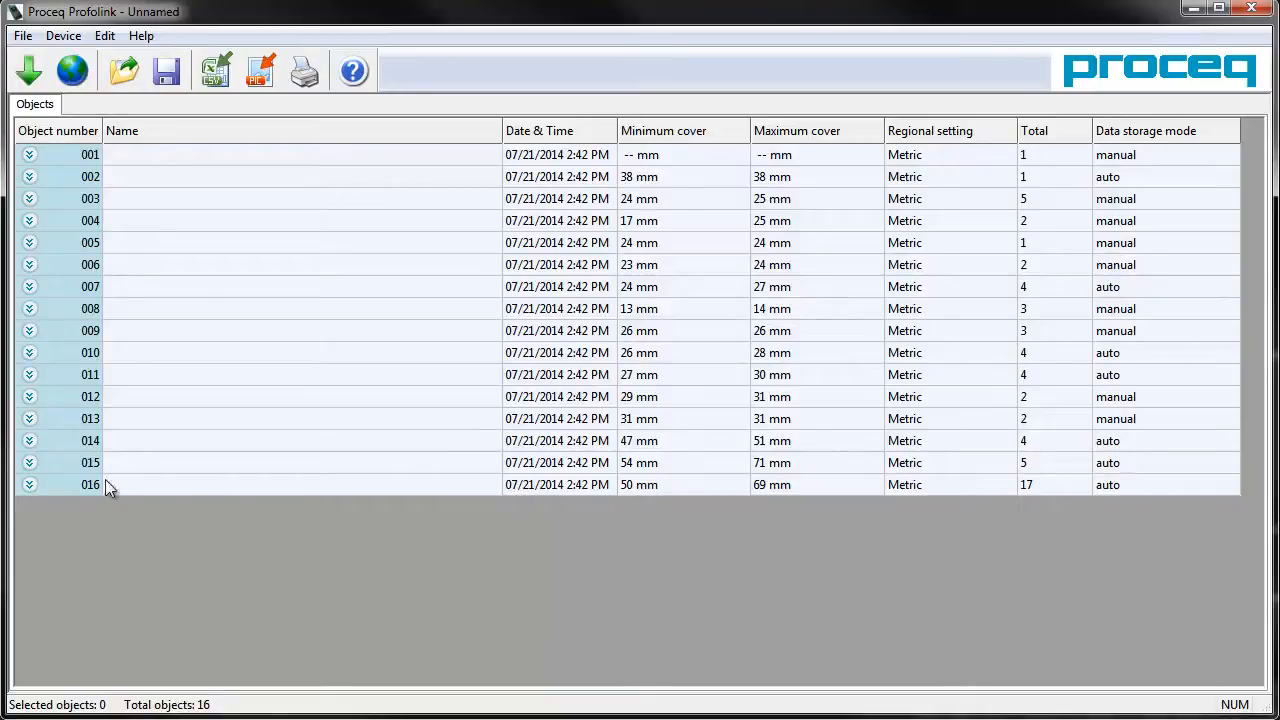
# Expand object 016's chart and statistics and save 'Sample Comment' as its comment
pyautogui.click(90, 486)
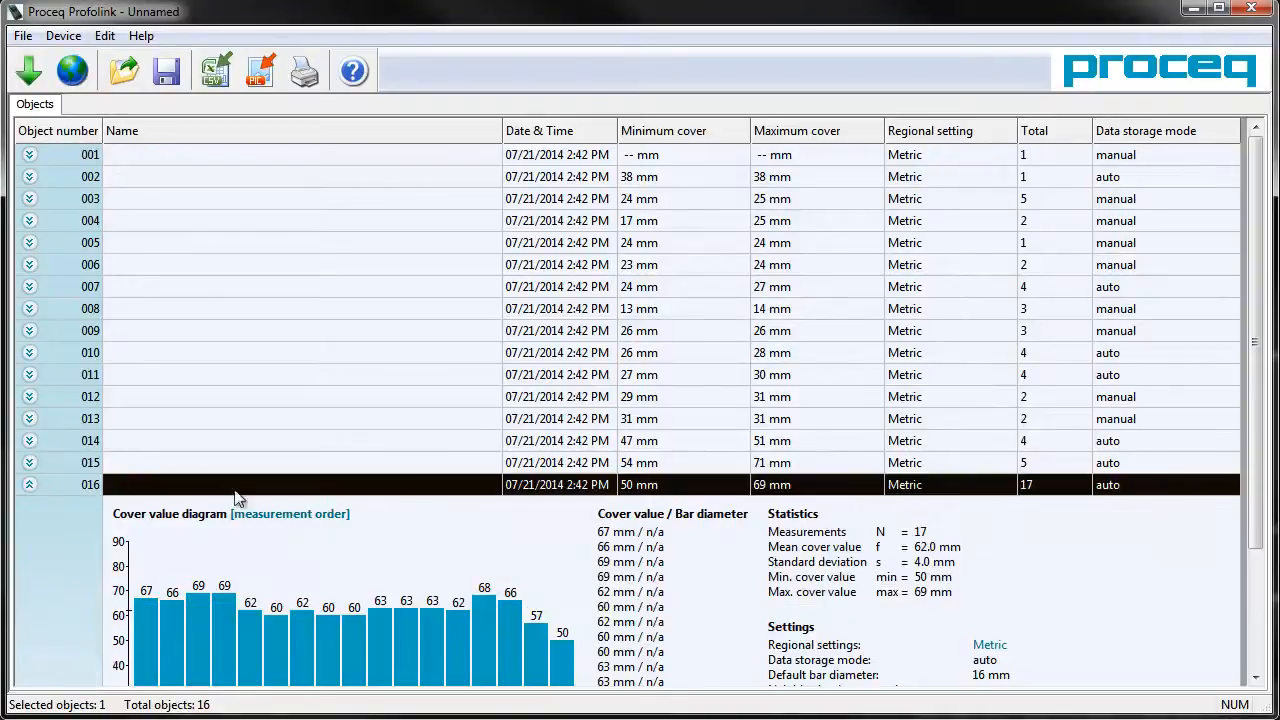
pyautogui.scroll(-3)
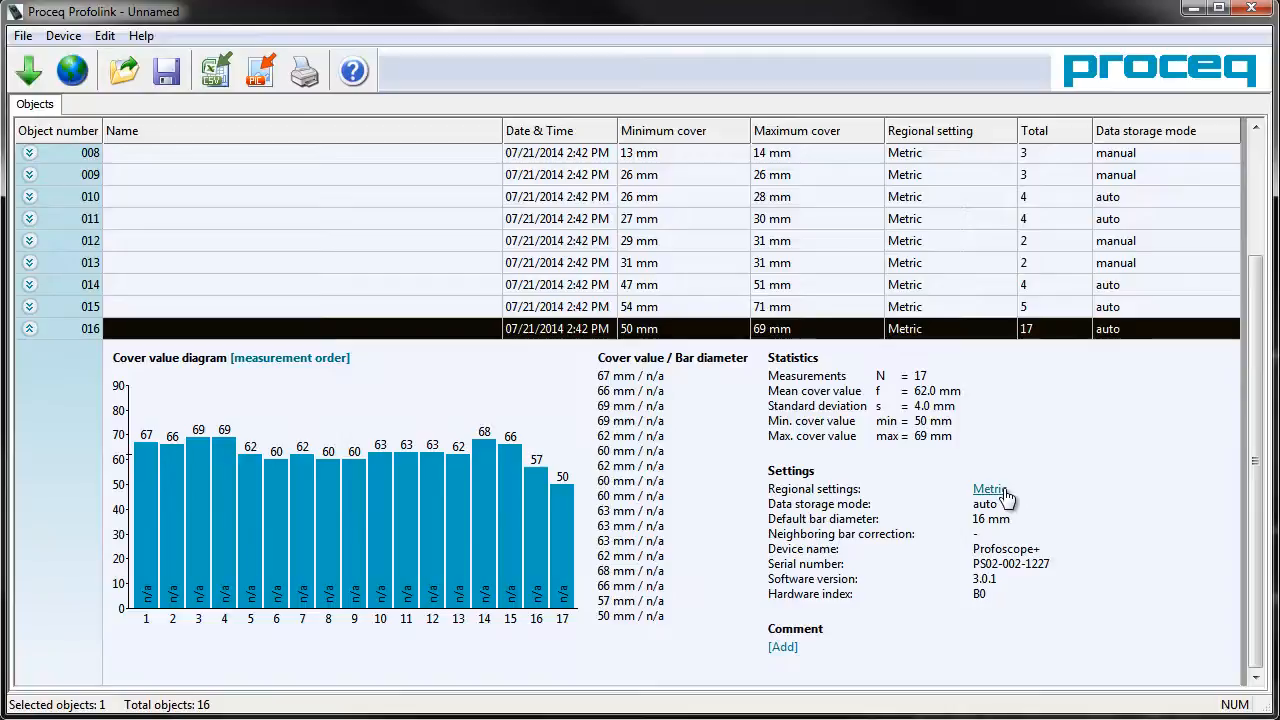
pyautogui.click(782, 648)
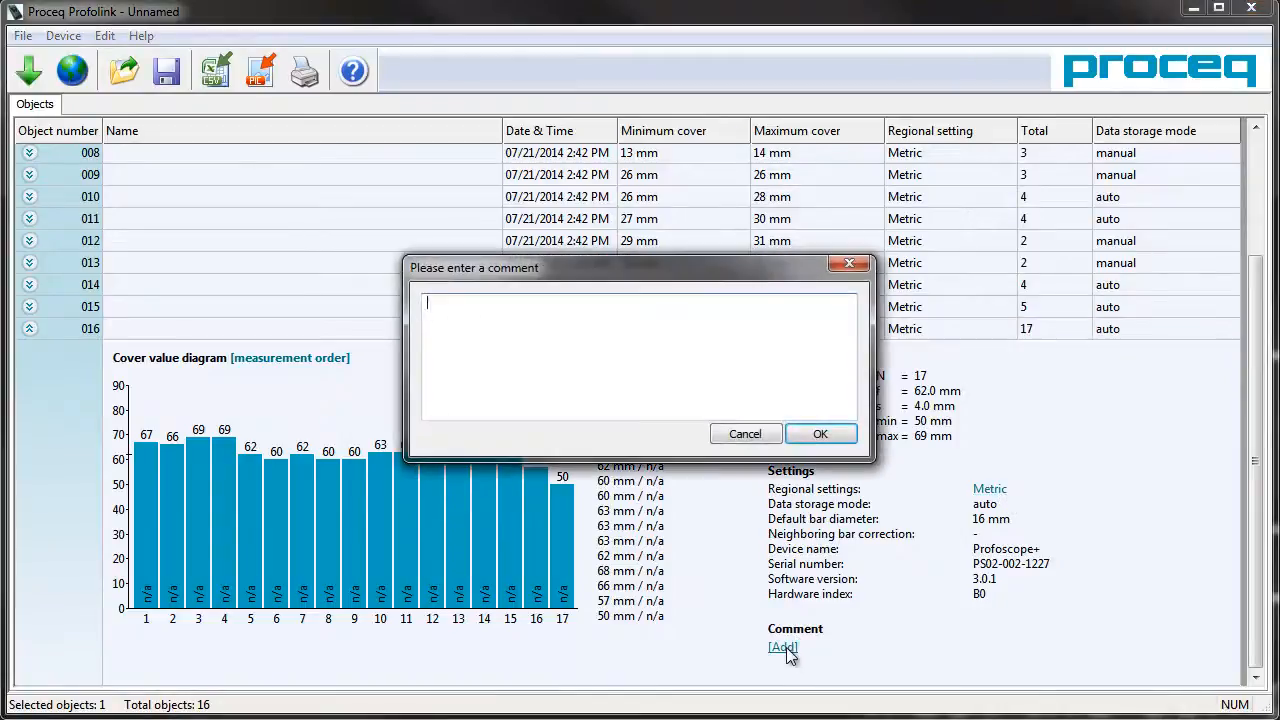
pyautogui.write('S')
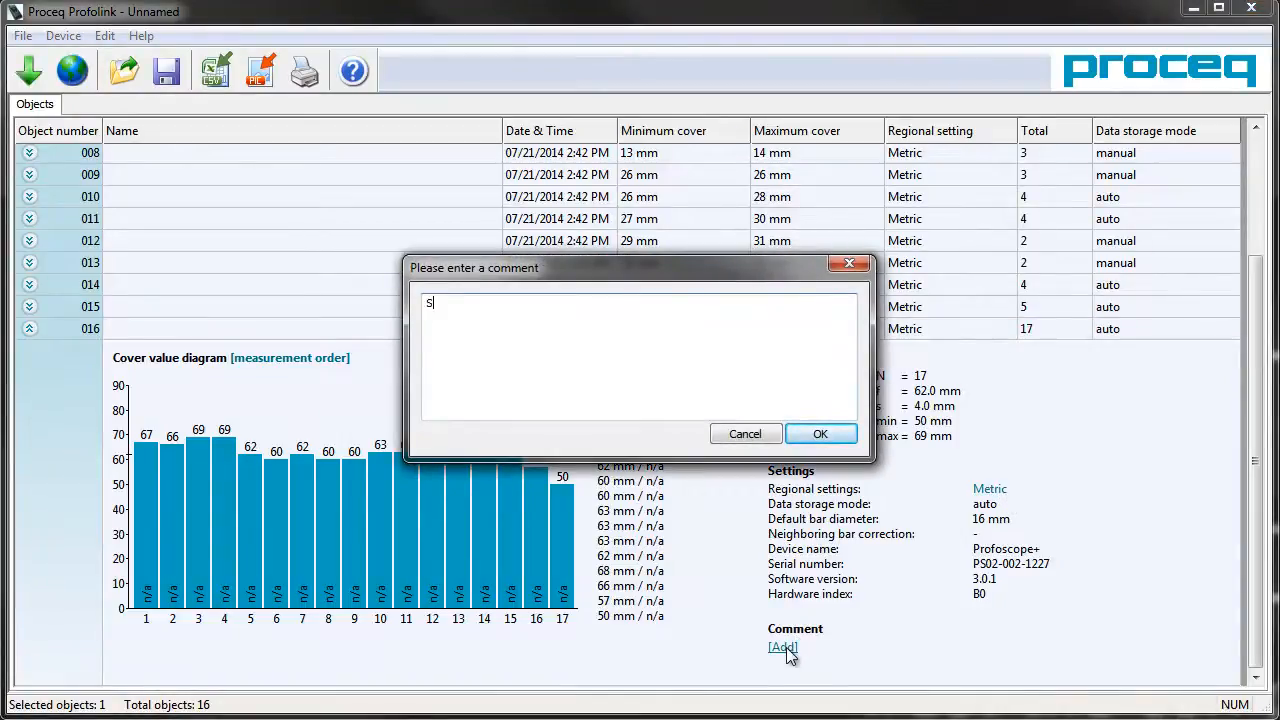
pyautogui.write('ample')
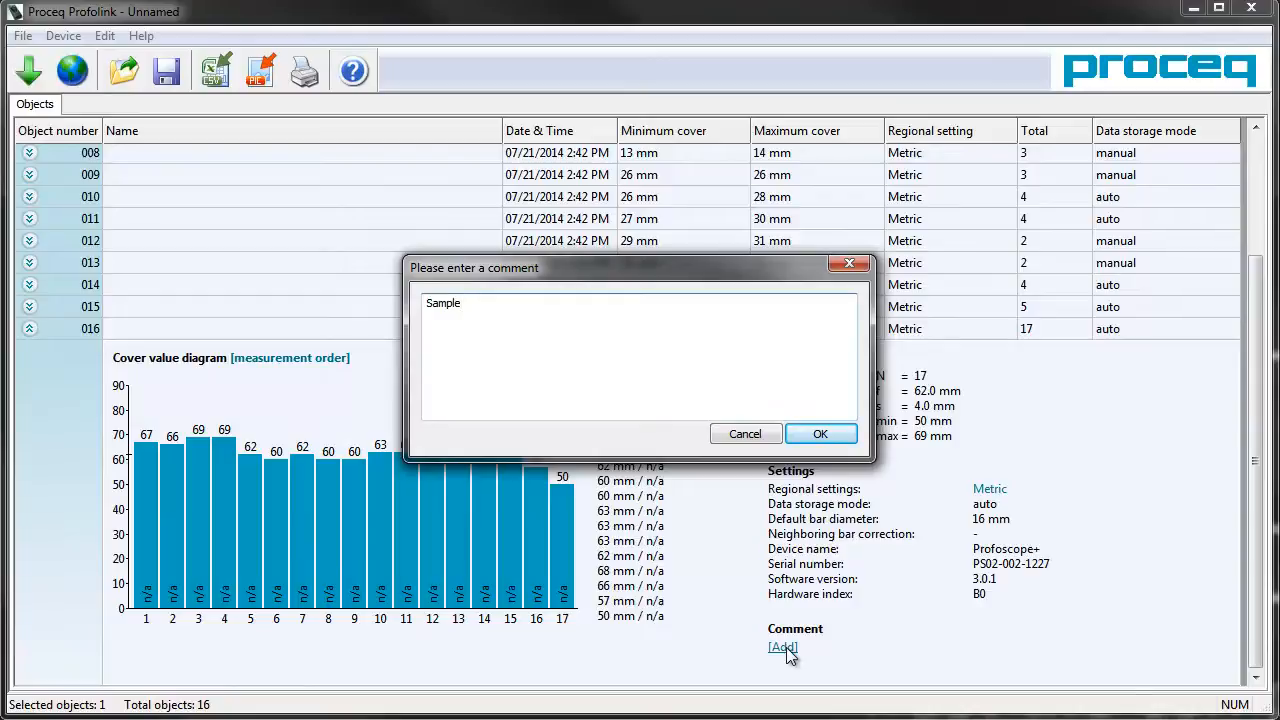
pyautogui.write('Comment')
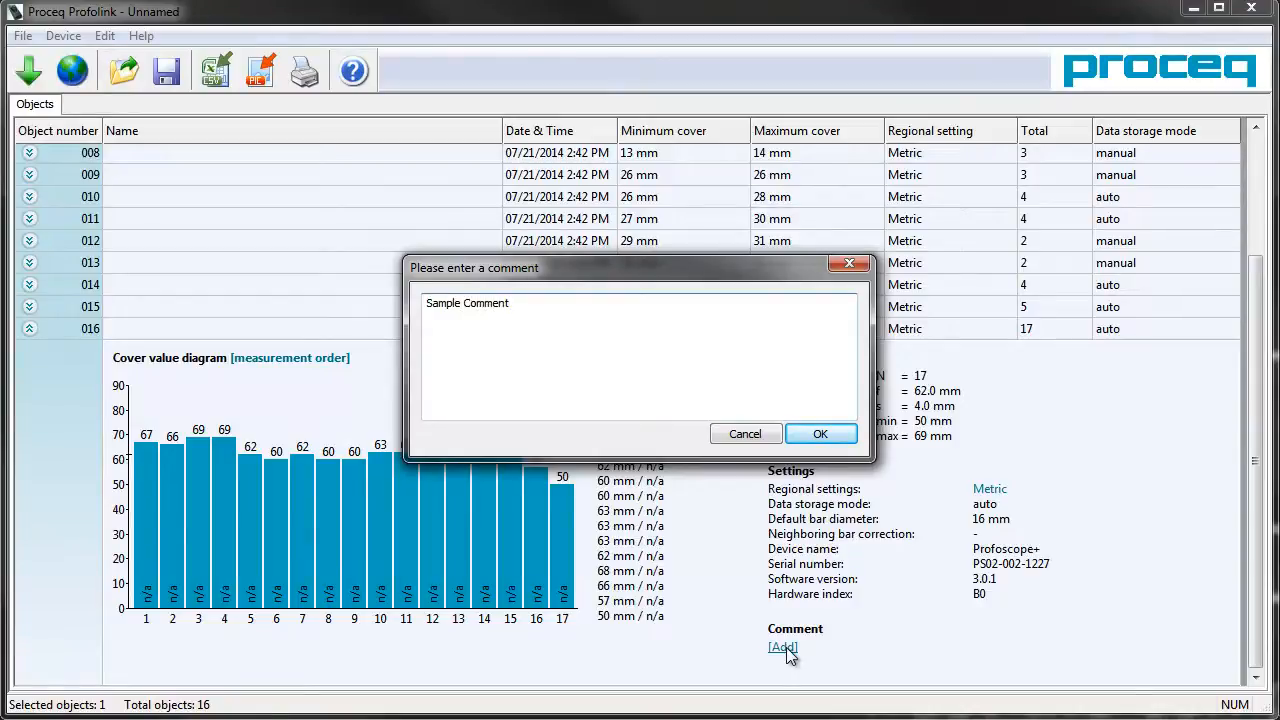
pyautogui.click(820, 432)
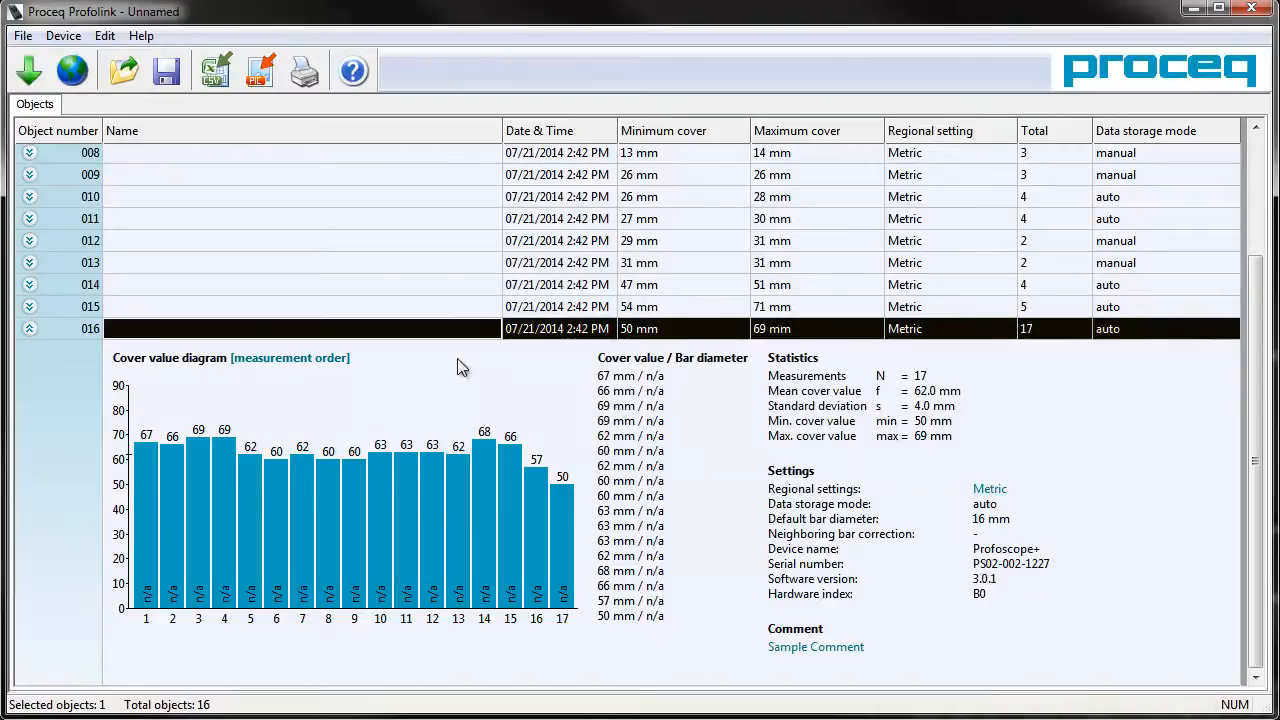
pyautogui.moveTo(284, 364)
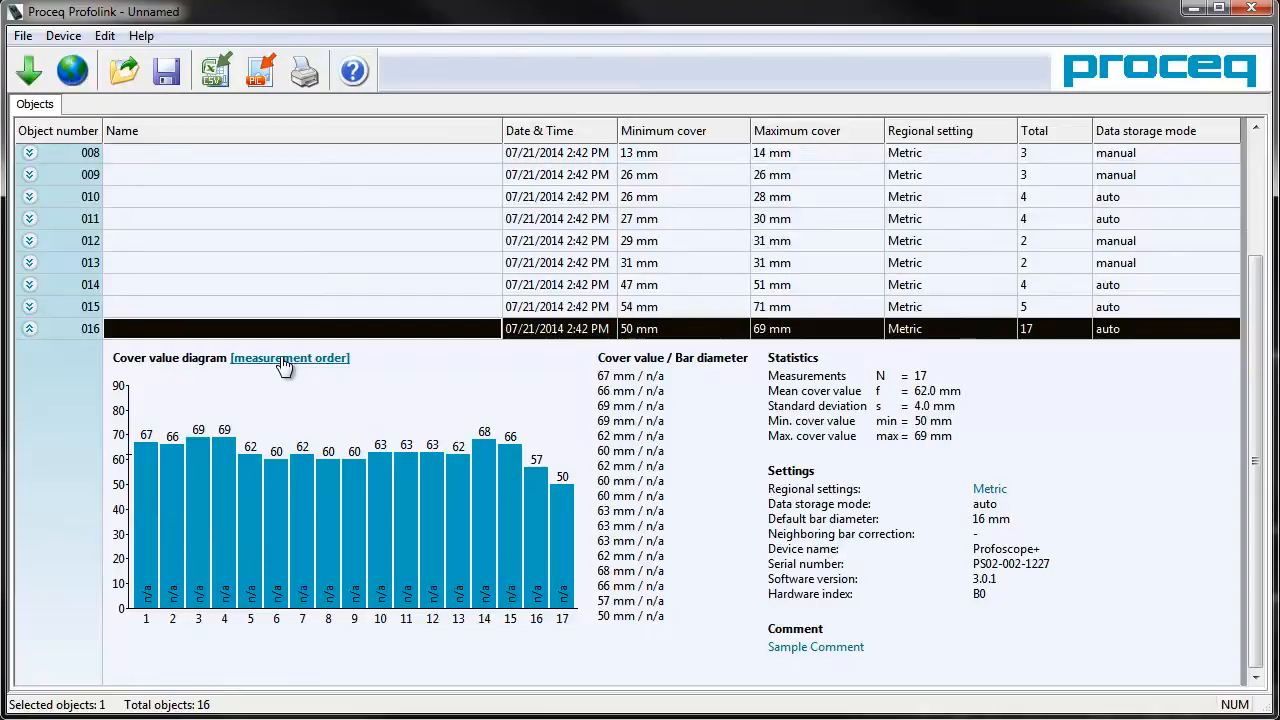
pyautogui.moveTo(492, 464)
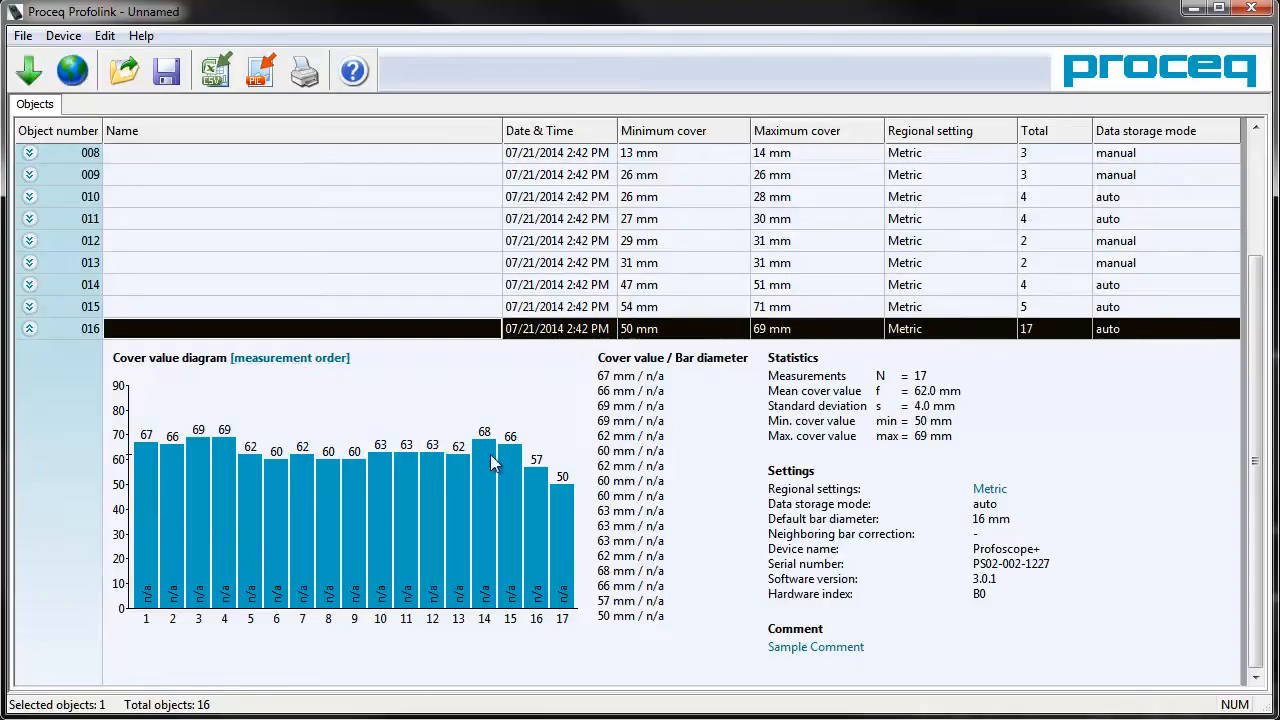
pyautogui.moveTo(72, 70)
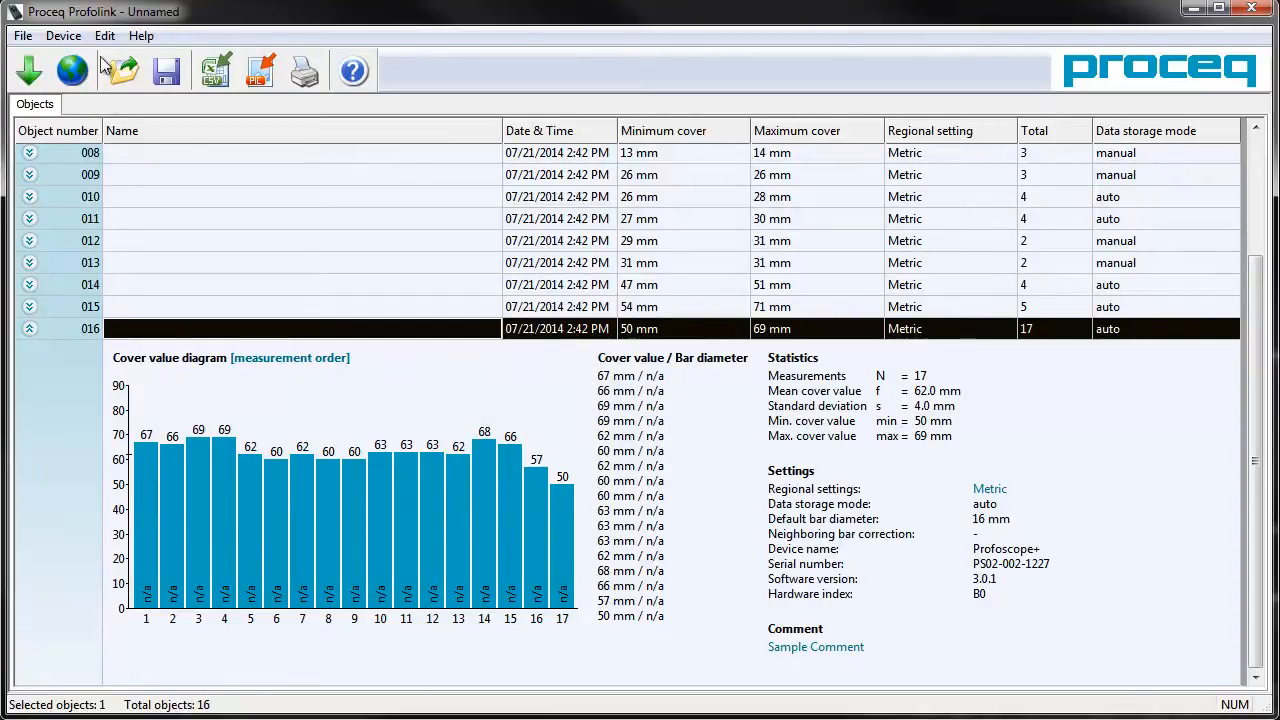
# Export object 016's data as a CSV file and open it in Excel
pyautogui.click(214, 70)
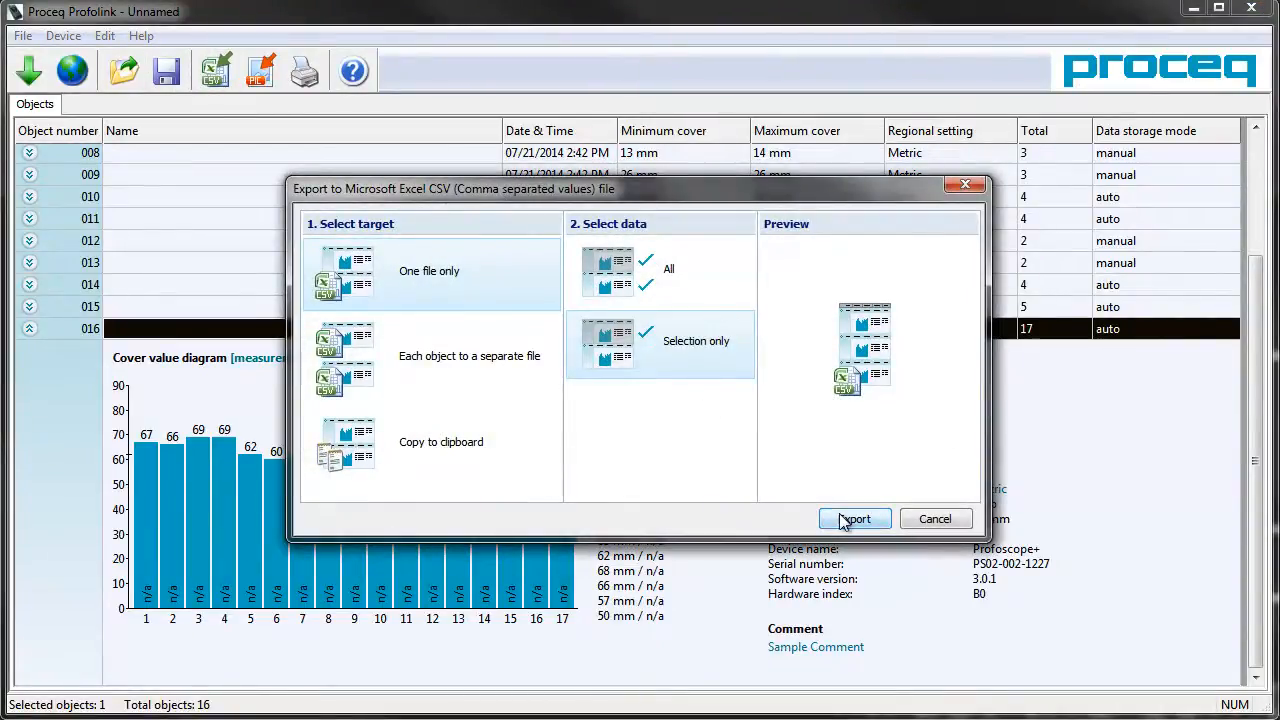
pyautogui.click(854, 518)
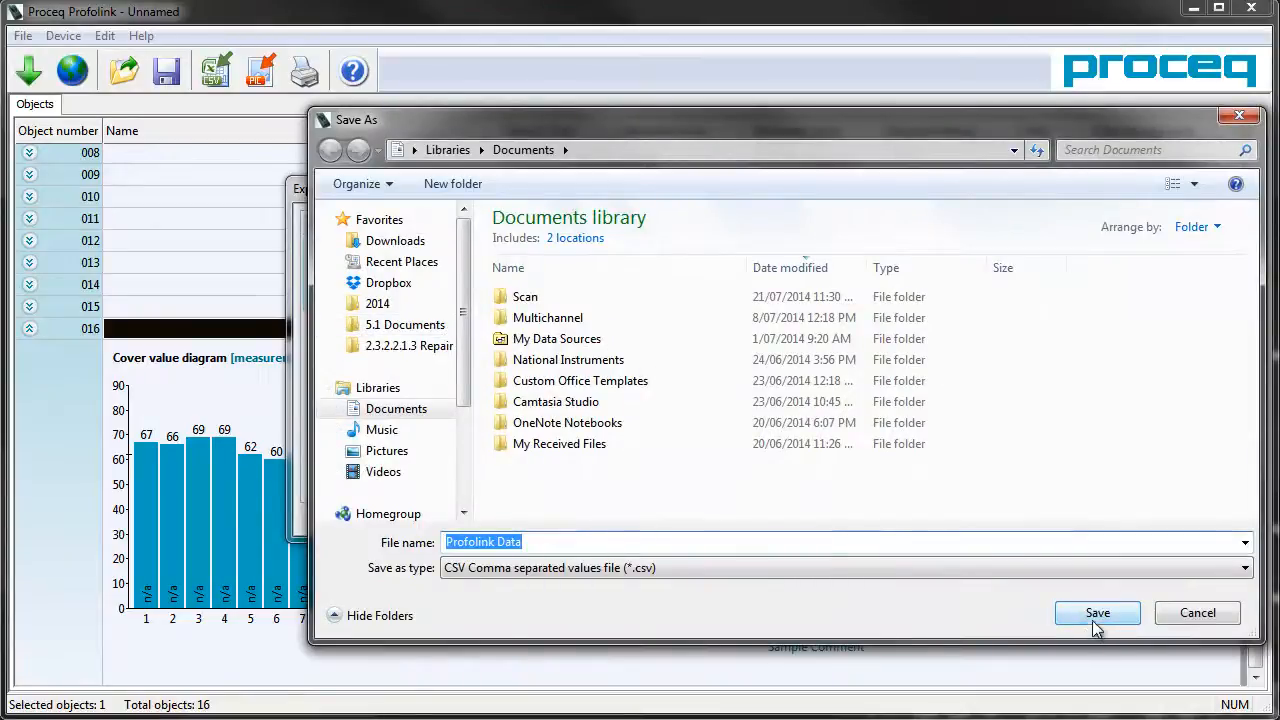
pyautogui.click(1096, 612)
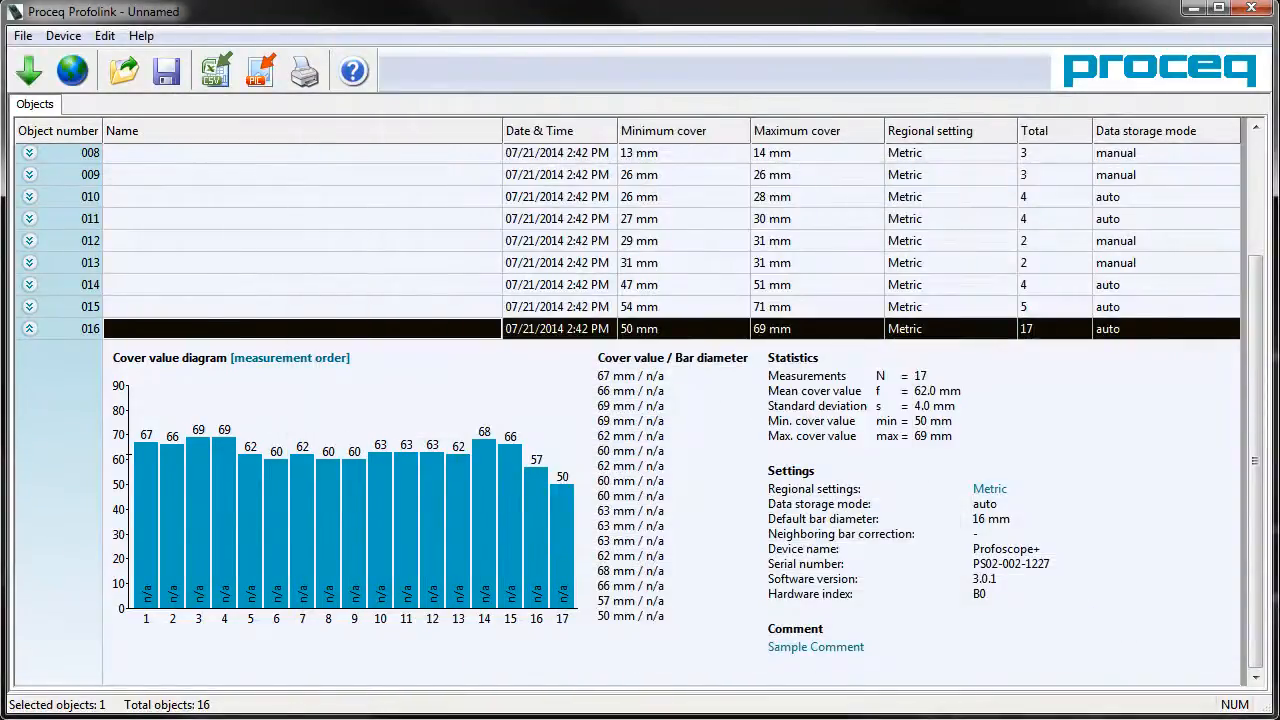
pyautogui.click(214, 70)
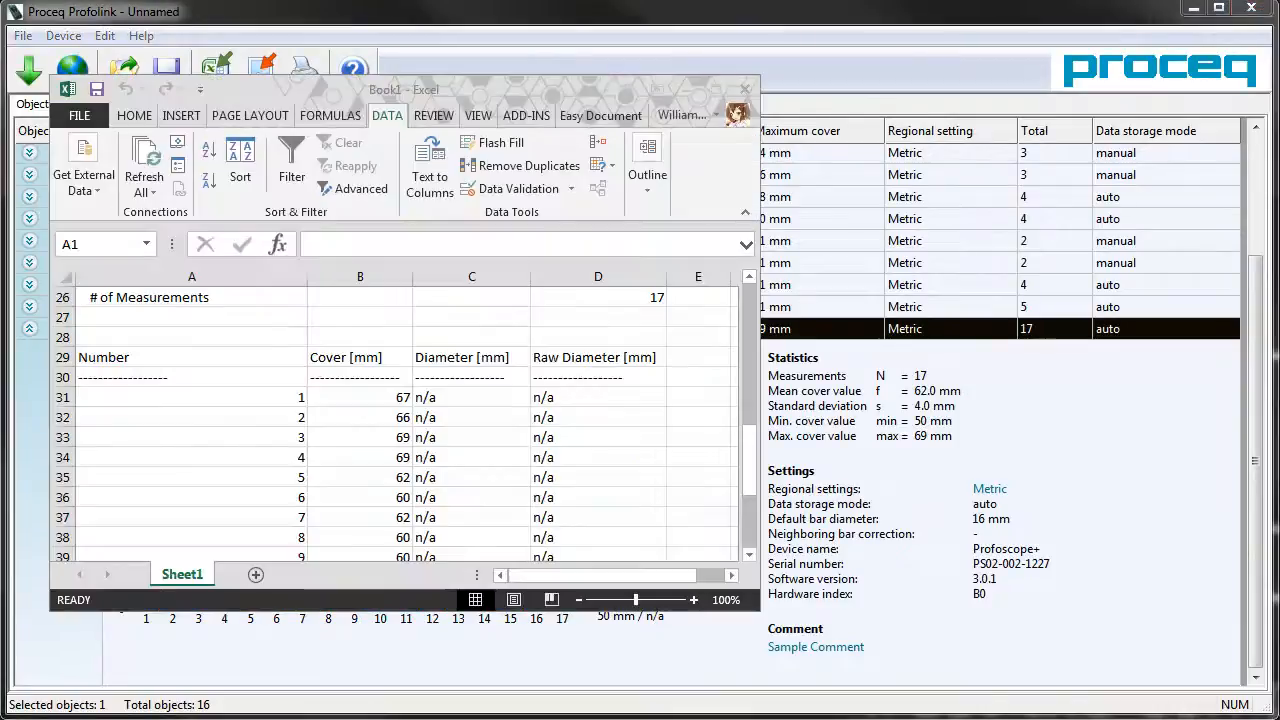
# Scroll through the exported measurement sheet, then close the workbook without saving
pyautogui.scroll(3)
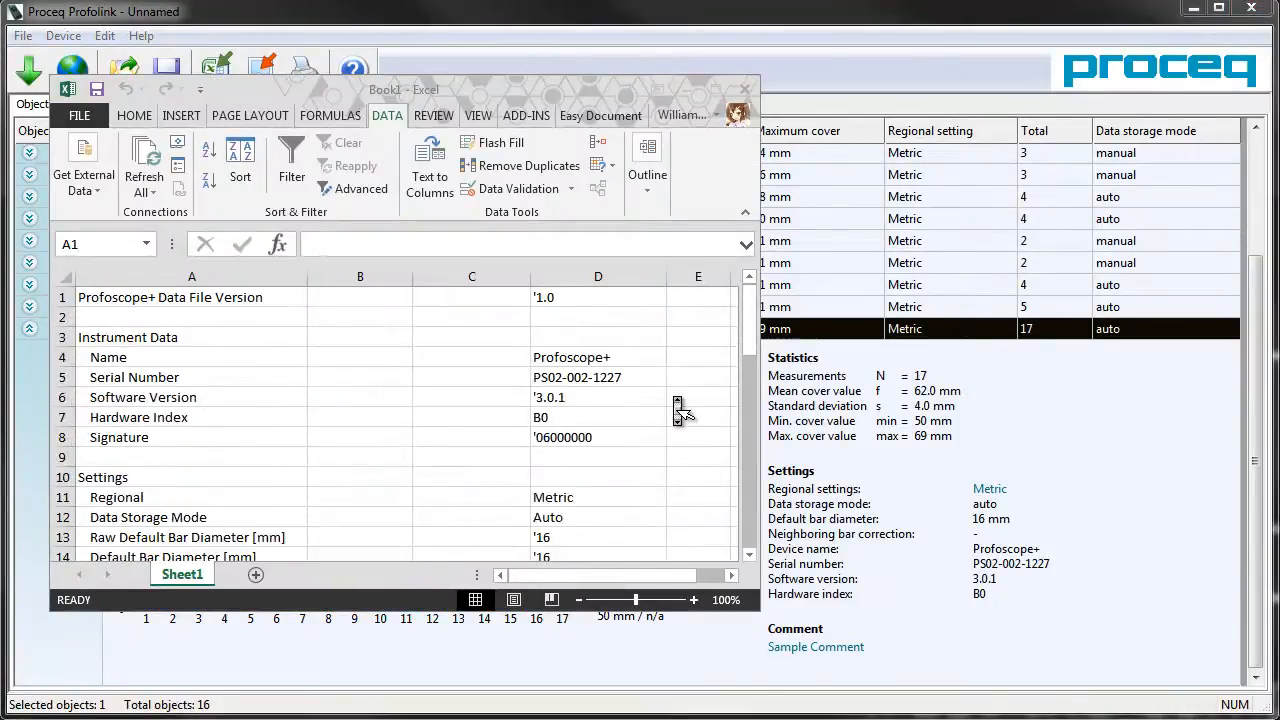
pyautogui.scroll(-3)
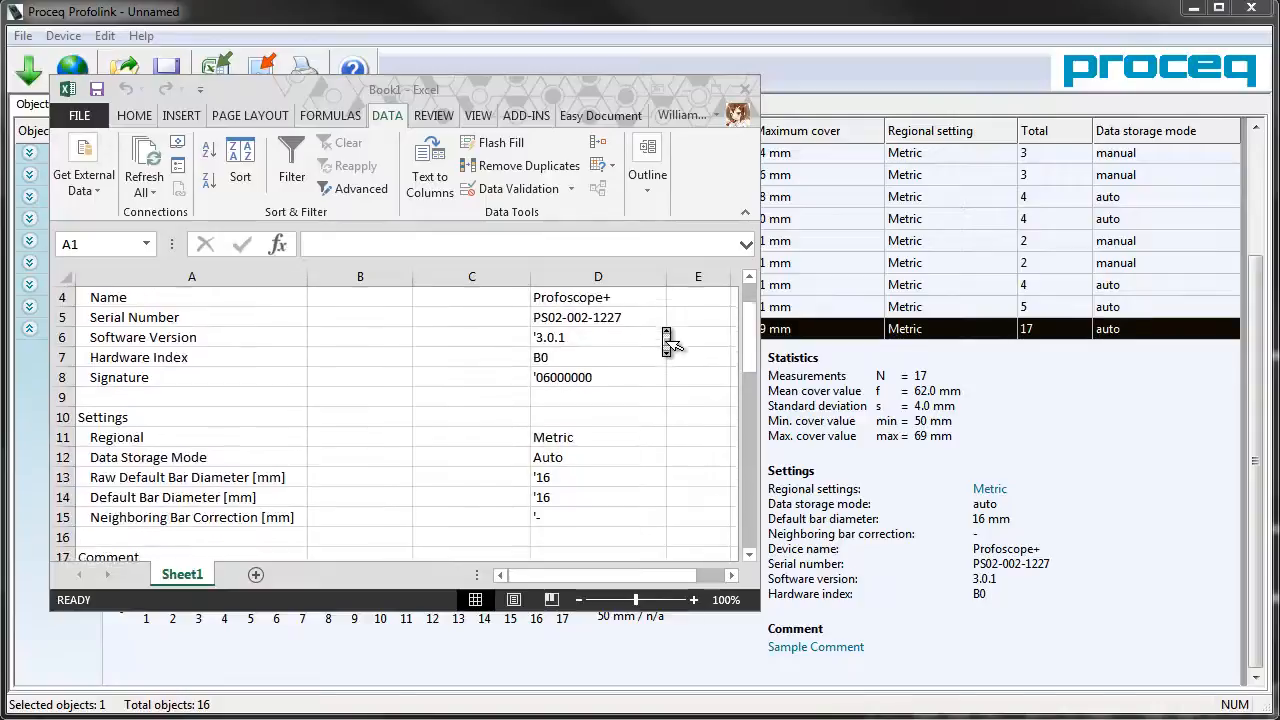
pyautogui.scroll(-3)
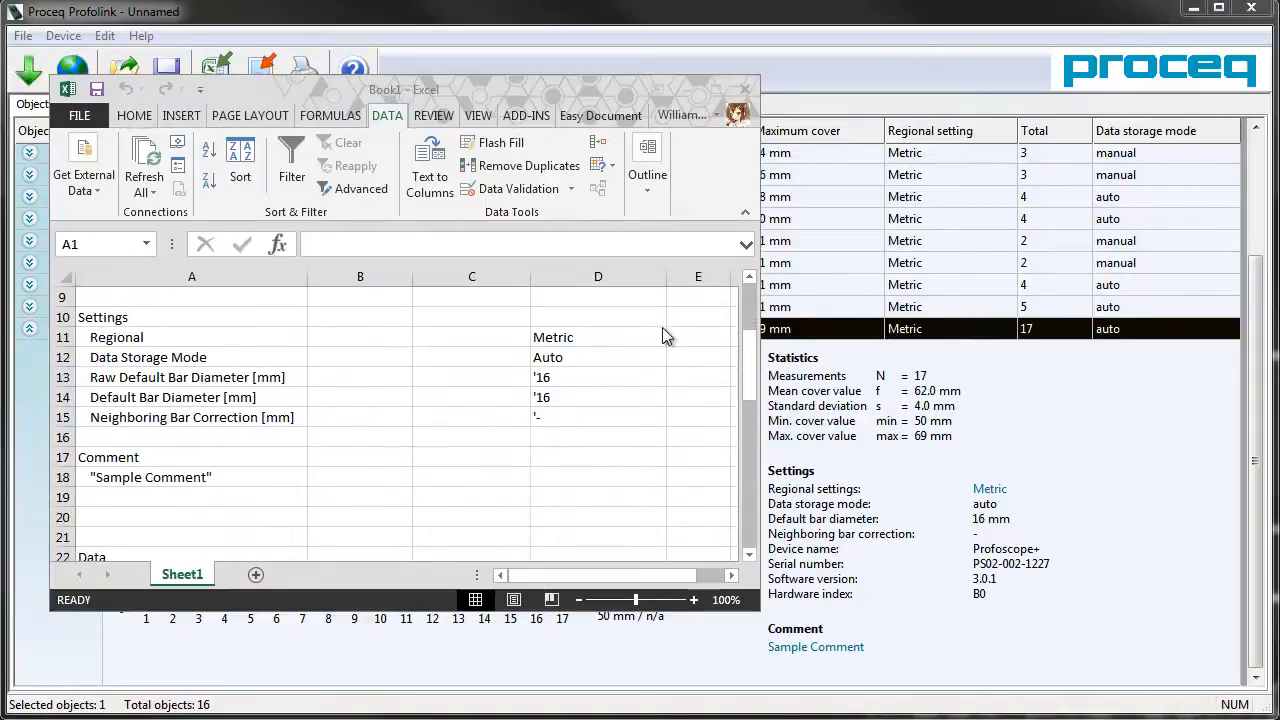
pyautogui.scroll(-3)
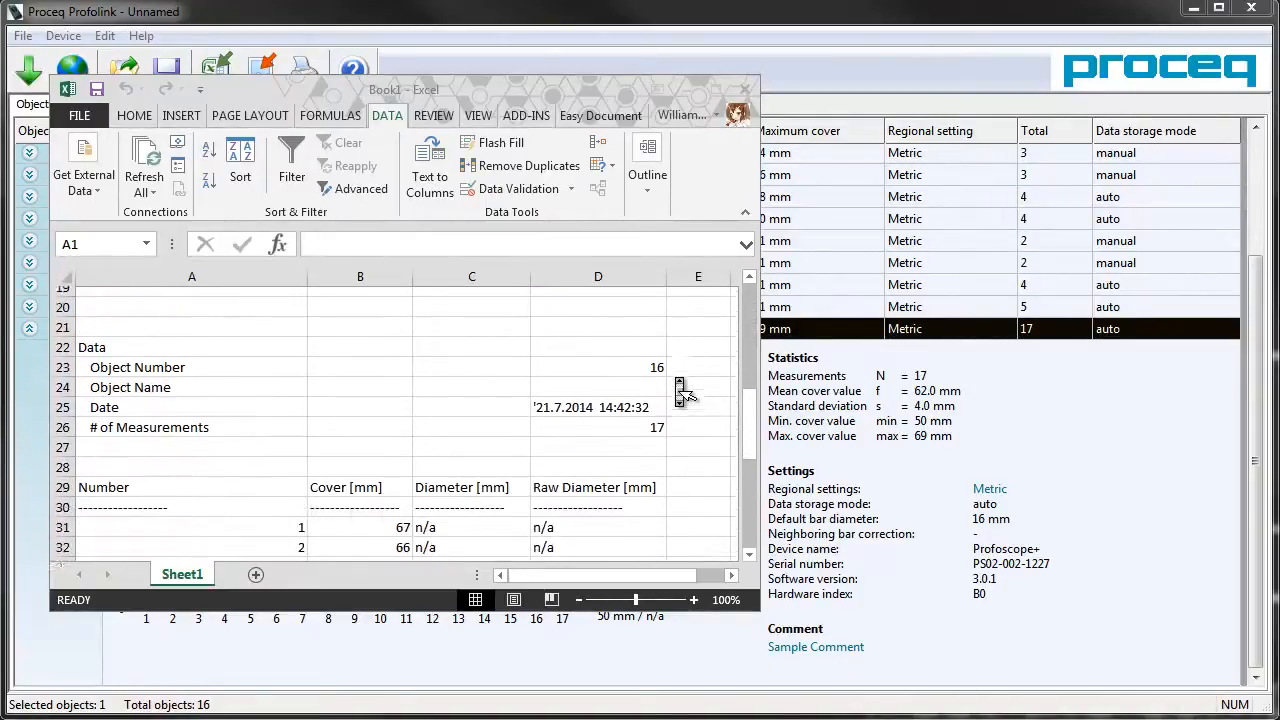
pyautogui.scroll(-3)
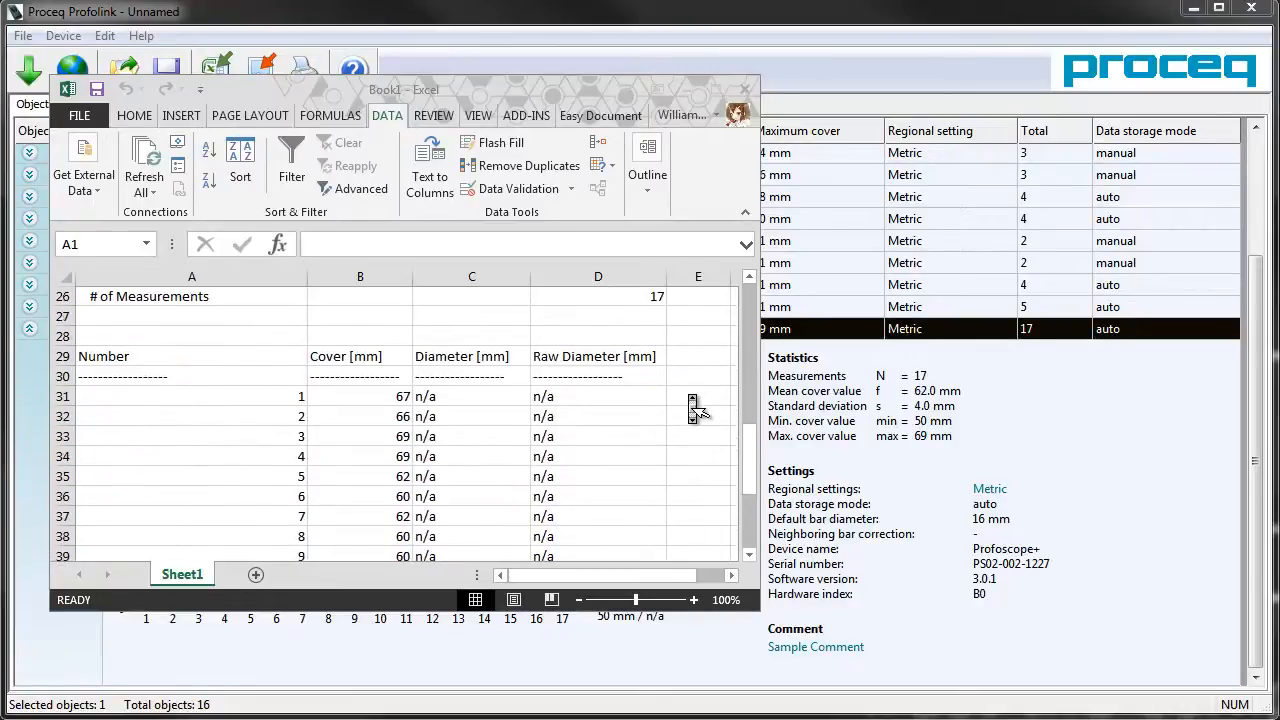
pyautogui.scroll(-3)
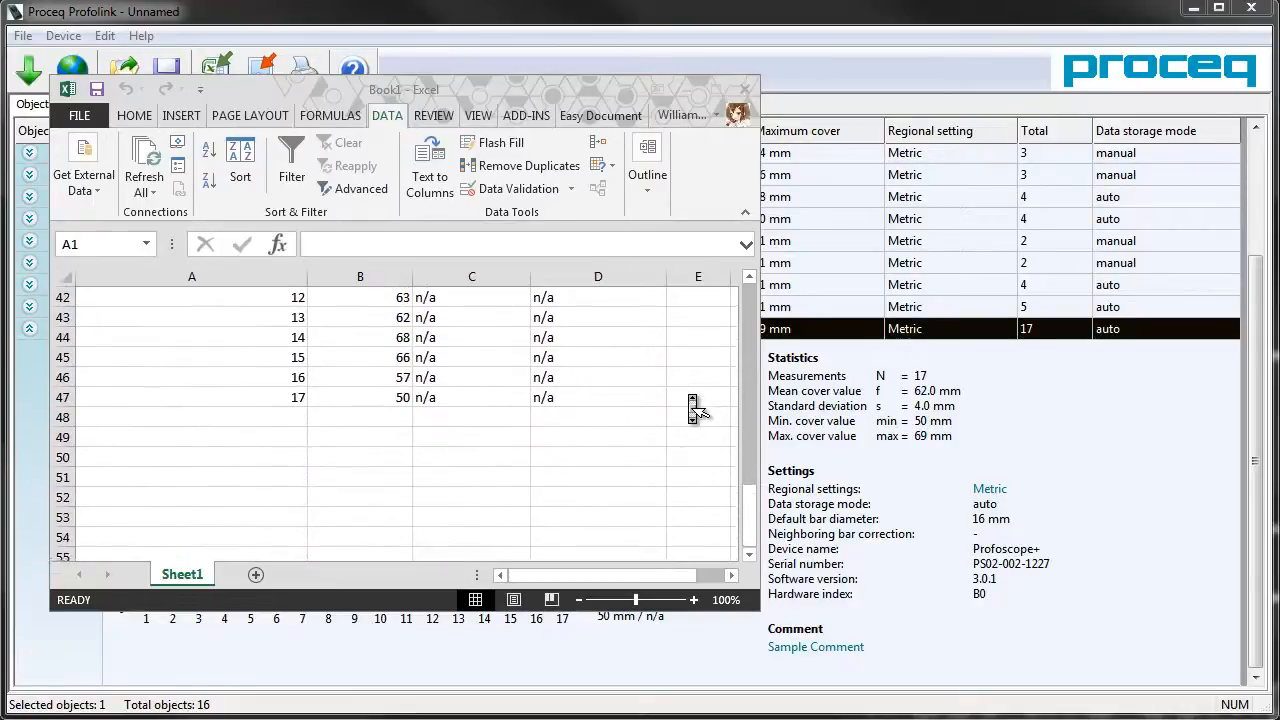
pyautogui.scroll(3)
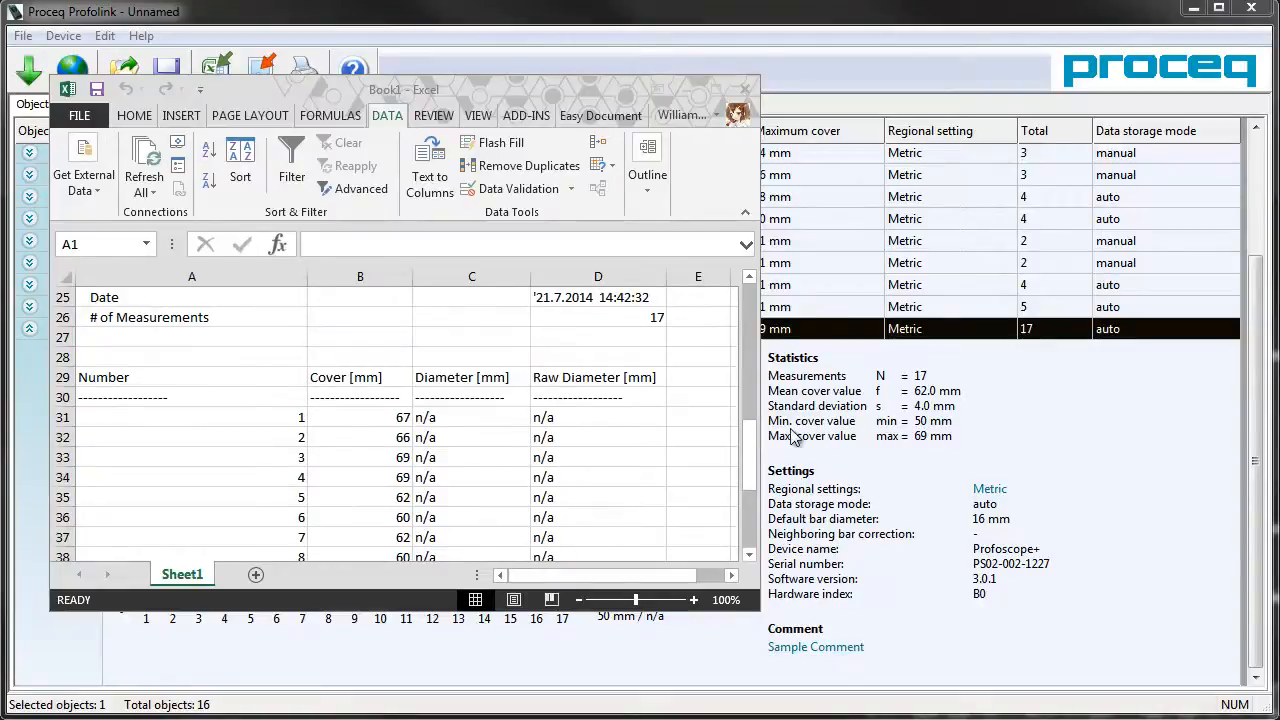
pyautogui.click(744, 90)
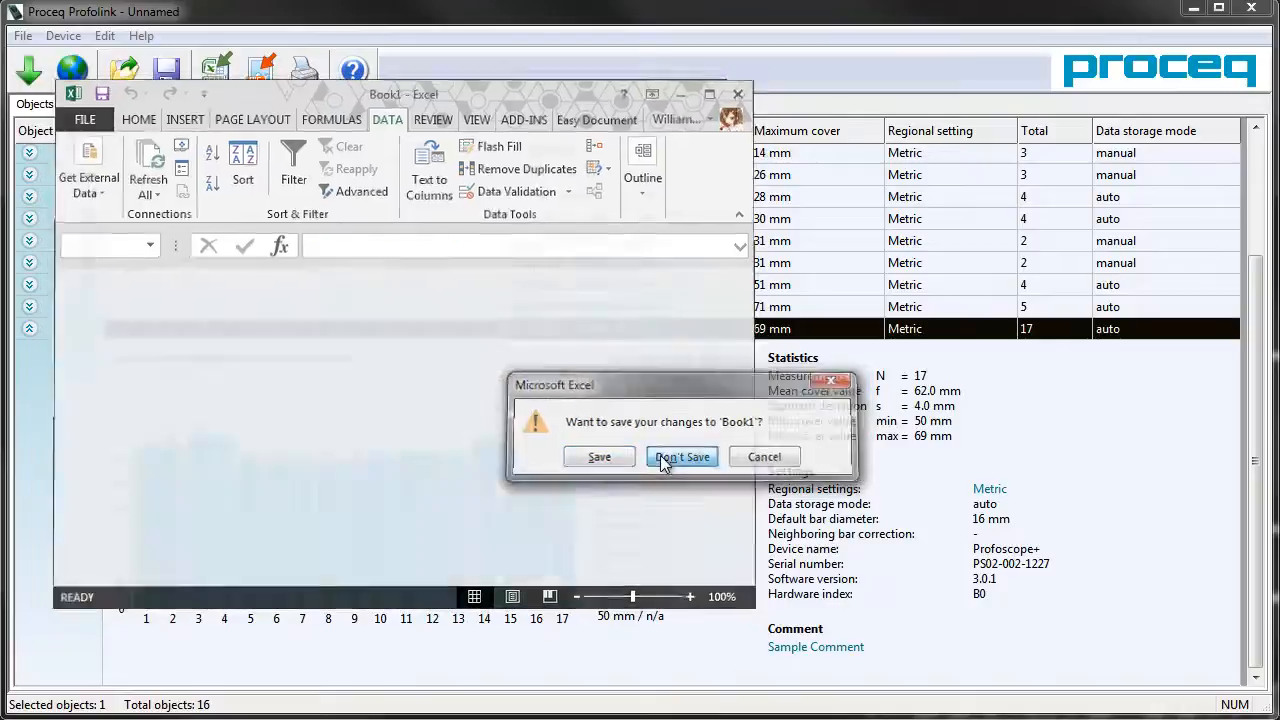
pyautogui.click(682, 456)
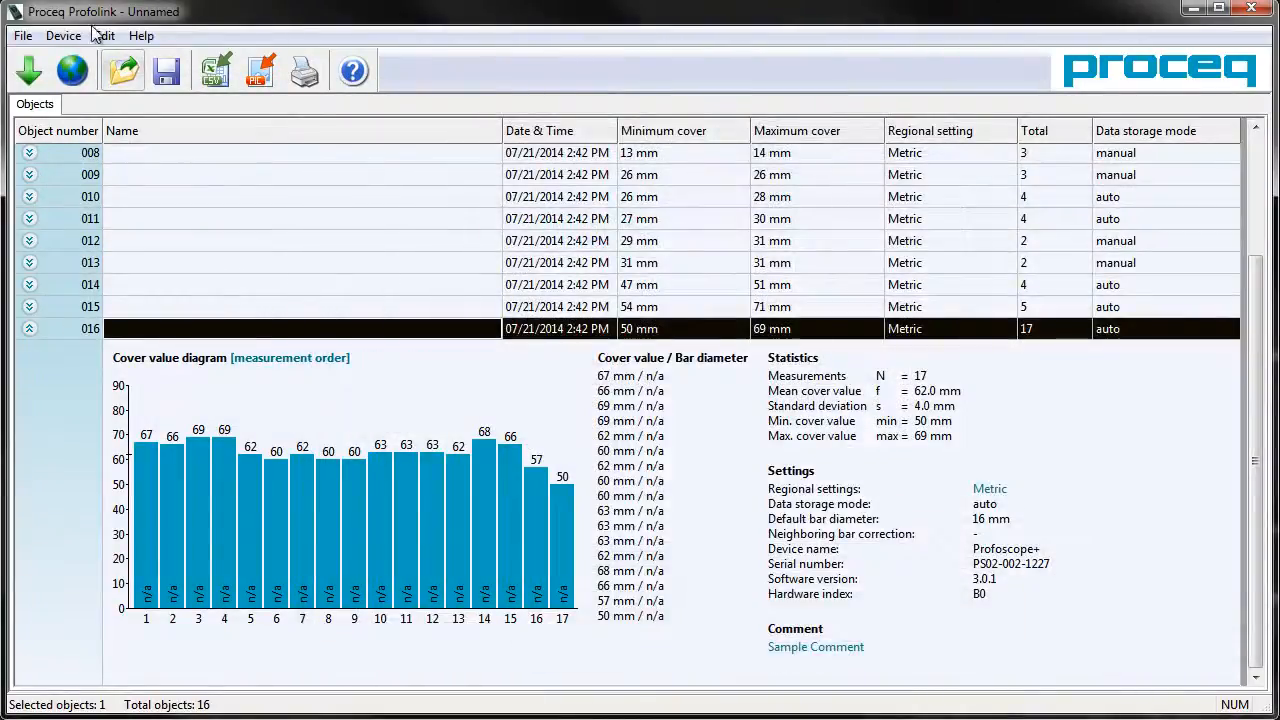
# Delete all stored objects on the connected Profoscope+ and acknowledge the deletion
pyautogui.click(64, 36)
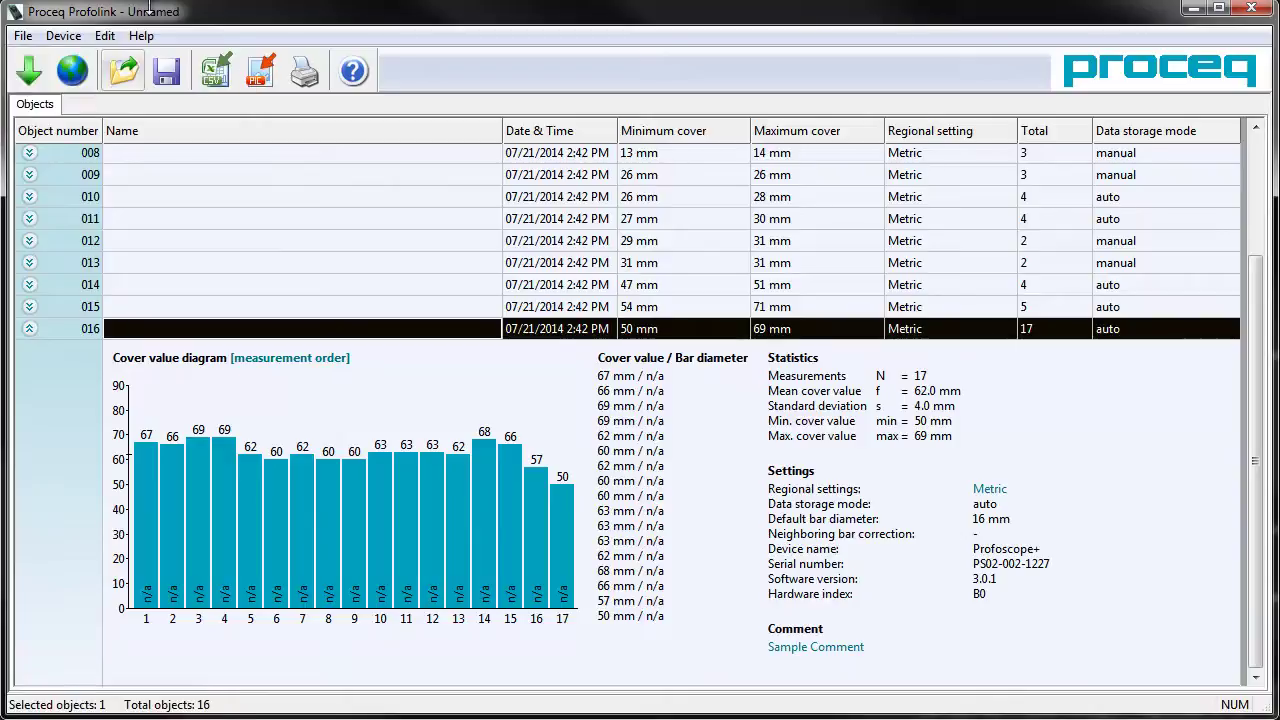
pyautogui.click(22, 36)
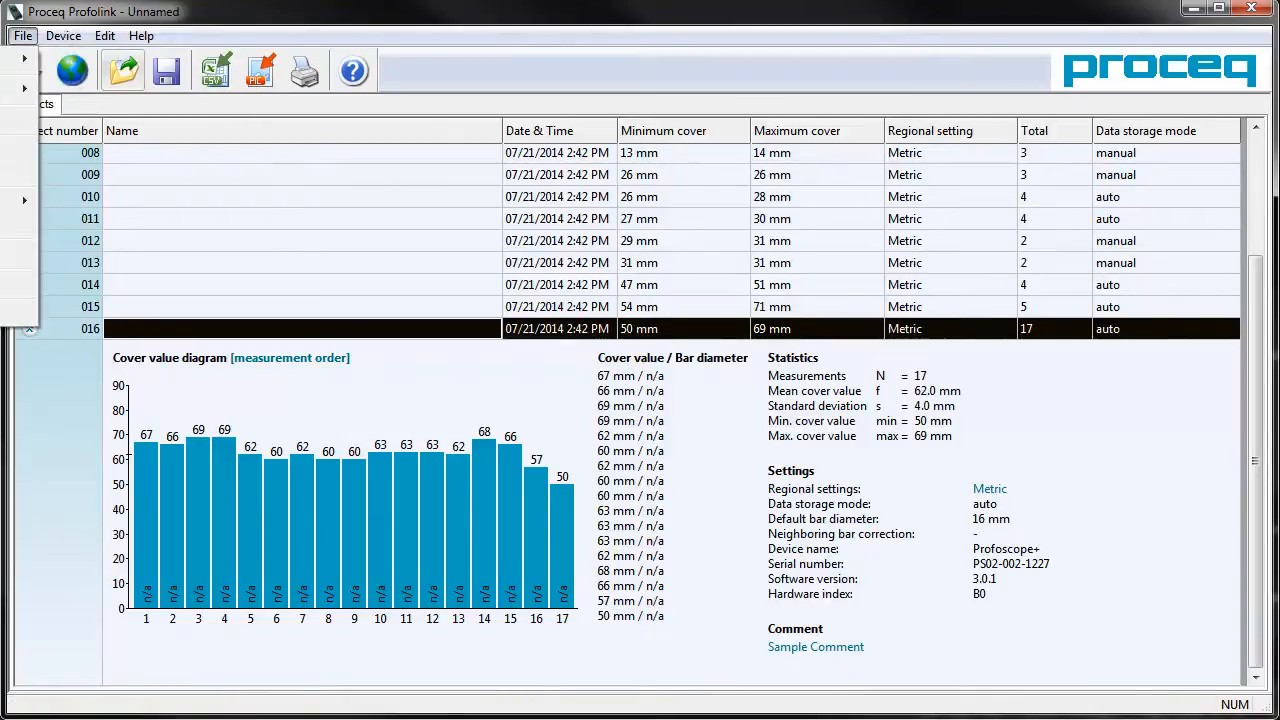
pyautogui.click(28, 70)
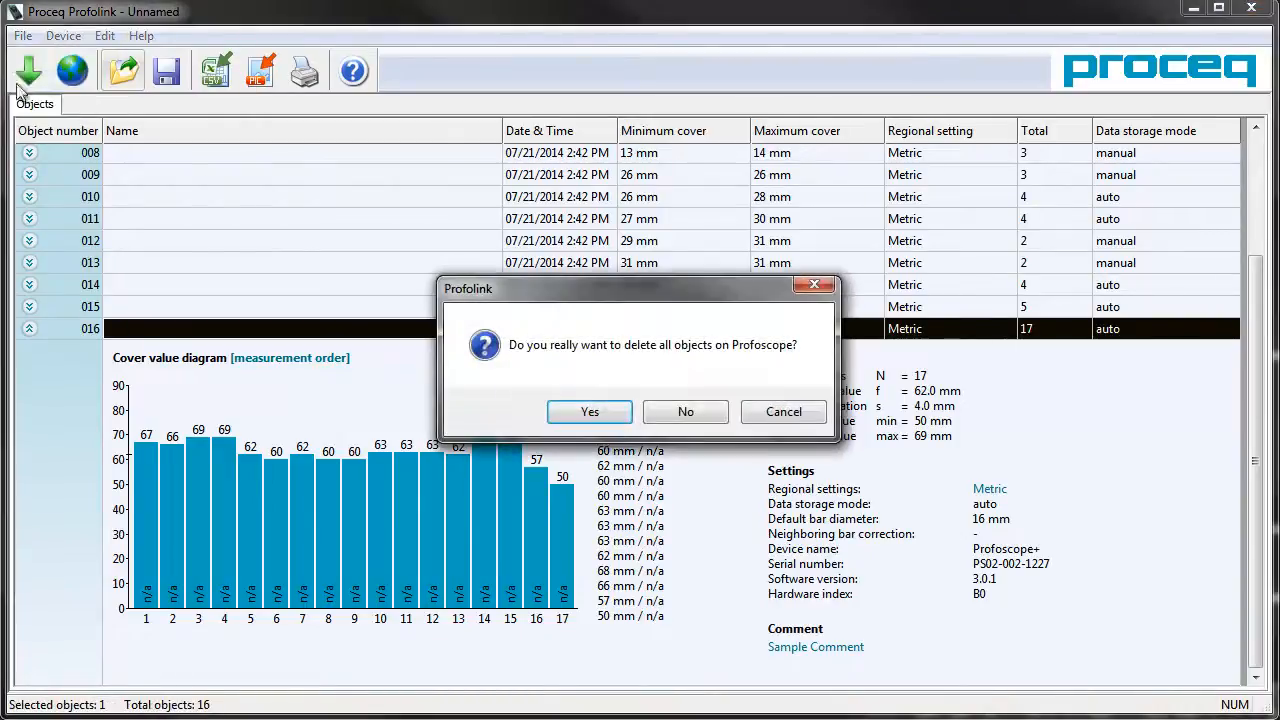
pyautogui.click(588, 412)
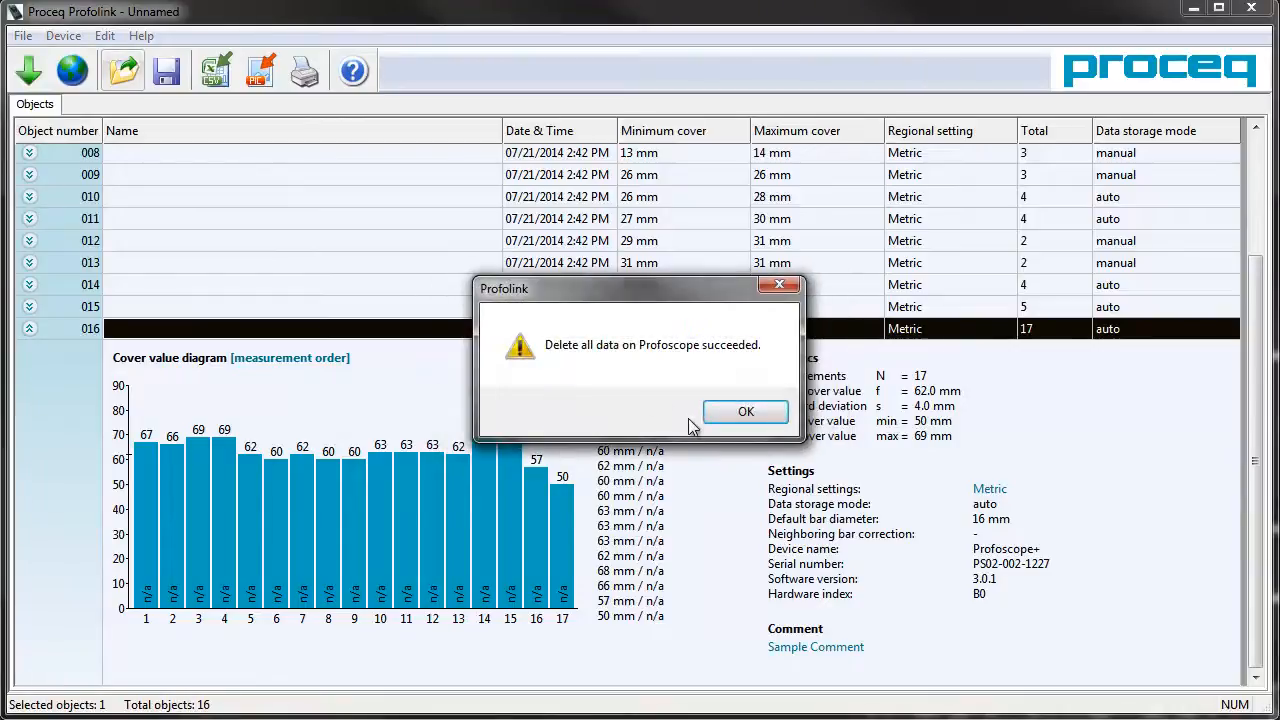
pyautogui.click(744, 412)
pyautogui.write('P')
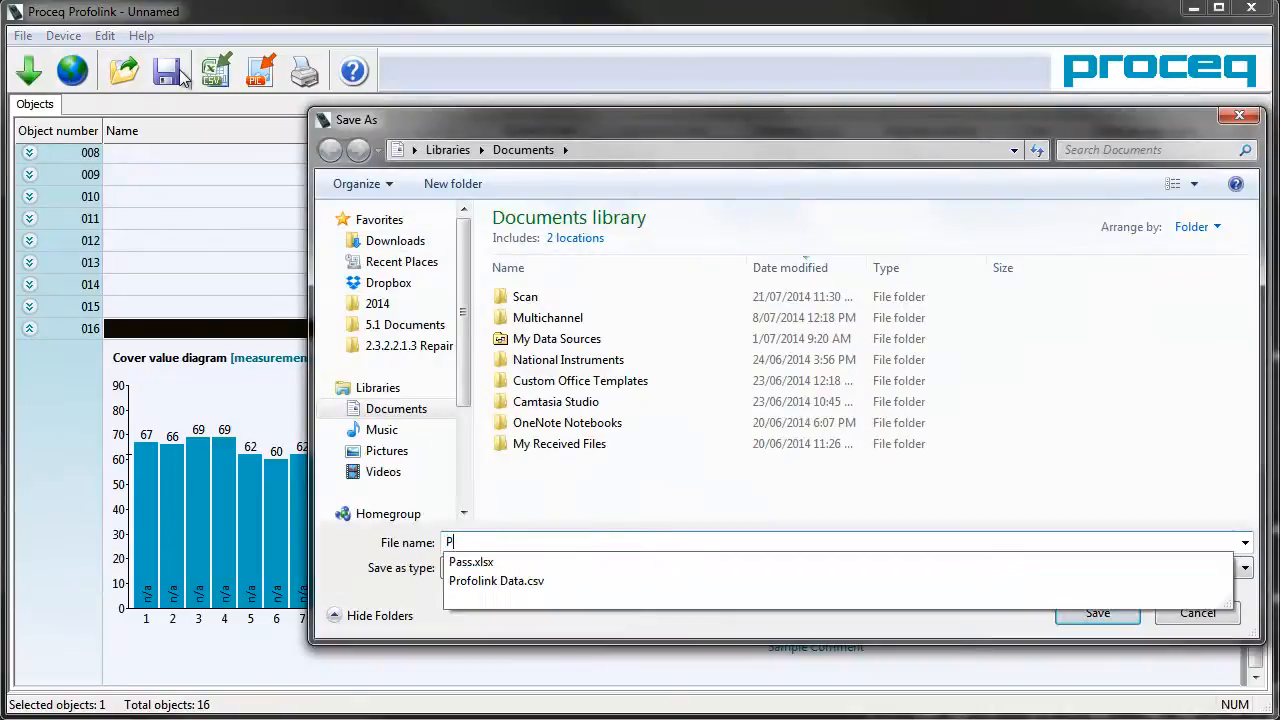
# Save the downloaded objects as the project file 'Profoscope Backup'
pyautogui.write('rofoscope B')
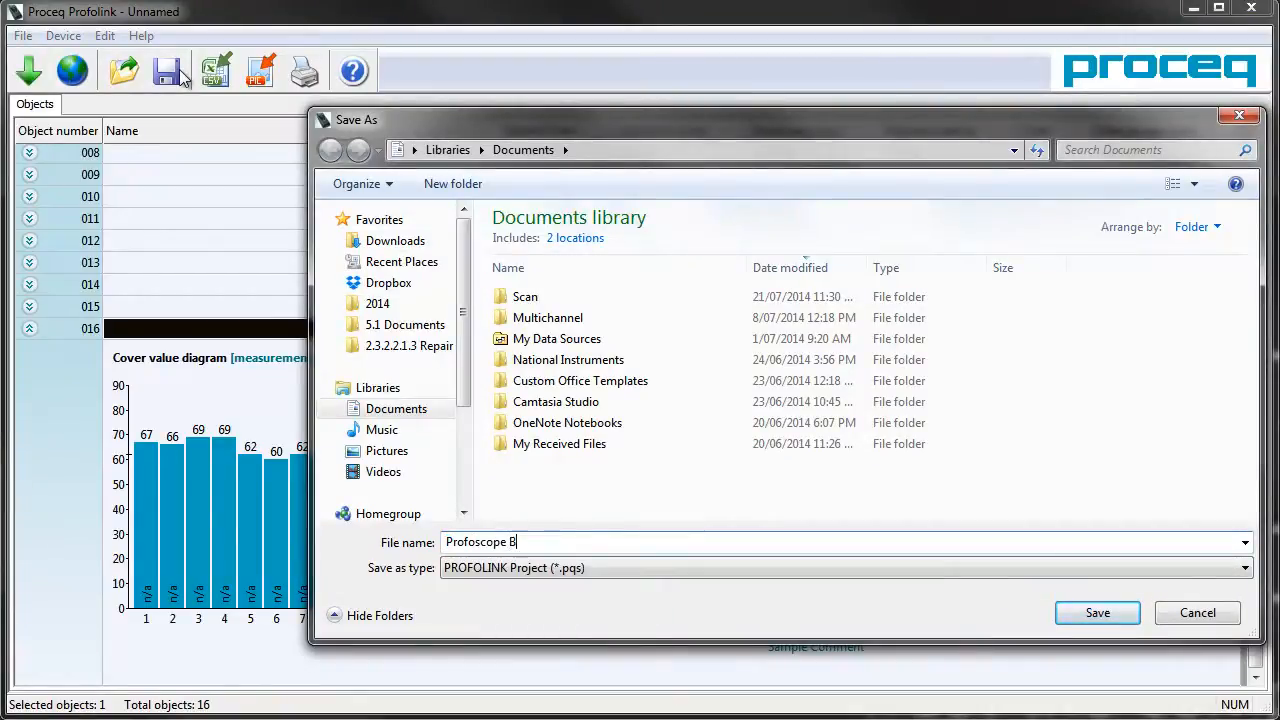
pyautogui.write('ackup')
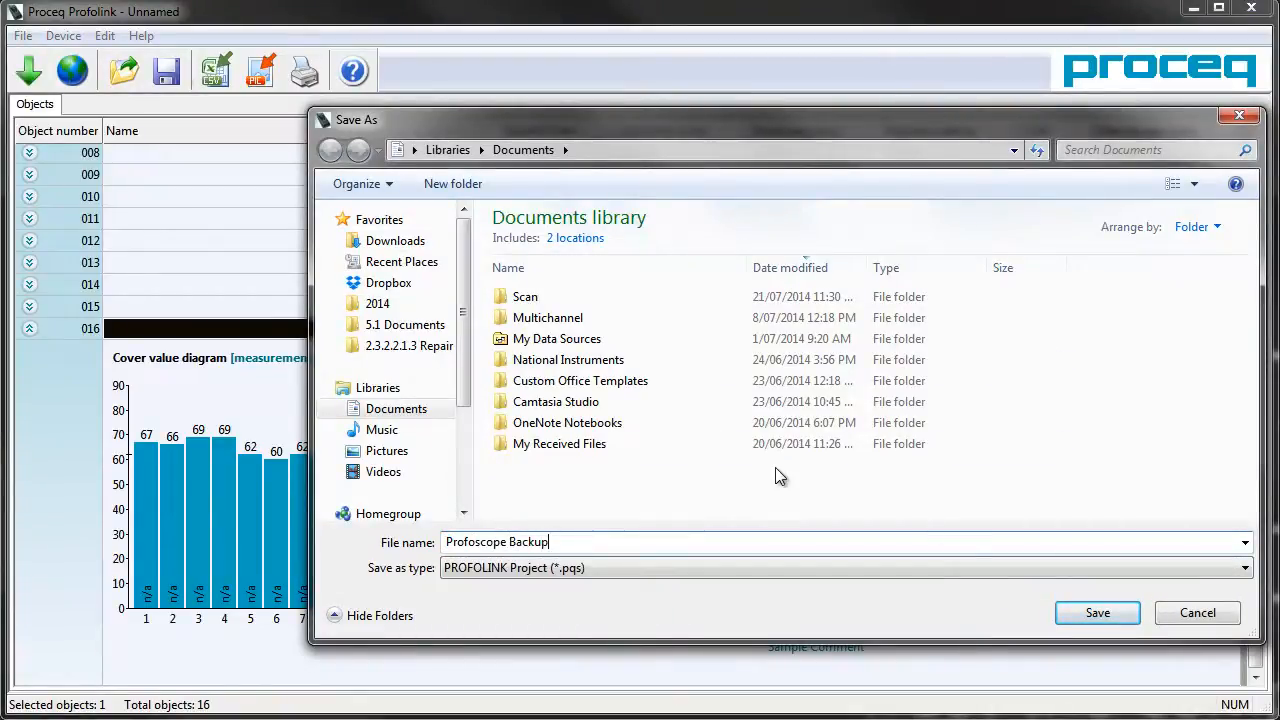
pyautogui.click(1096, 612)
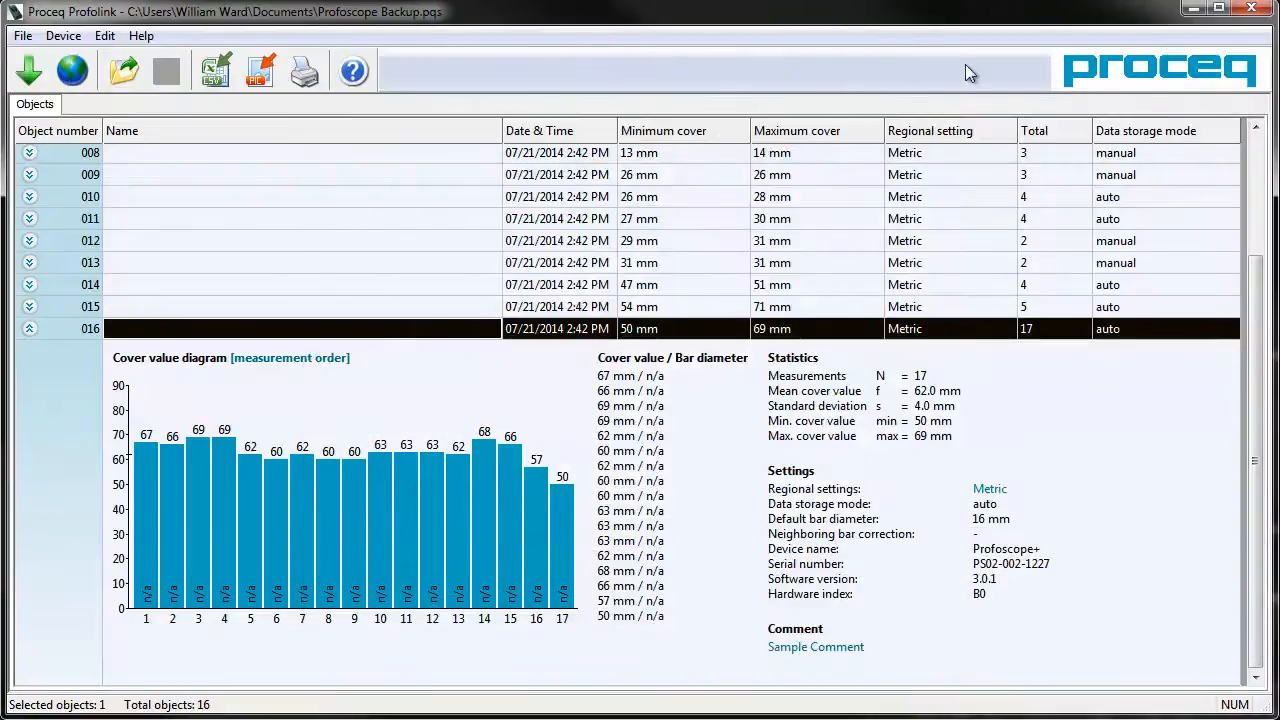
pyautogui.moveTo(1260, 10)
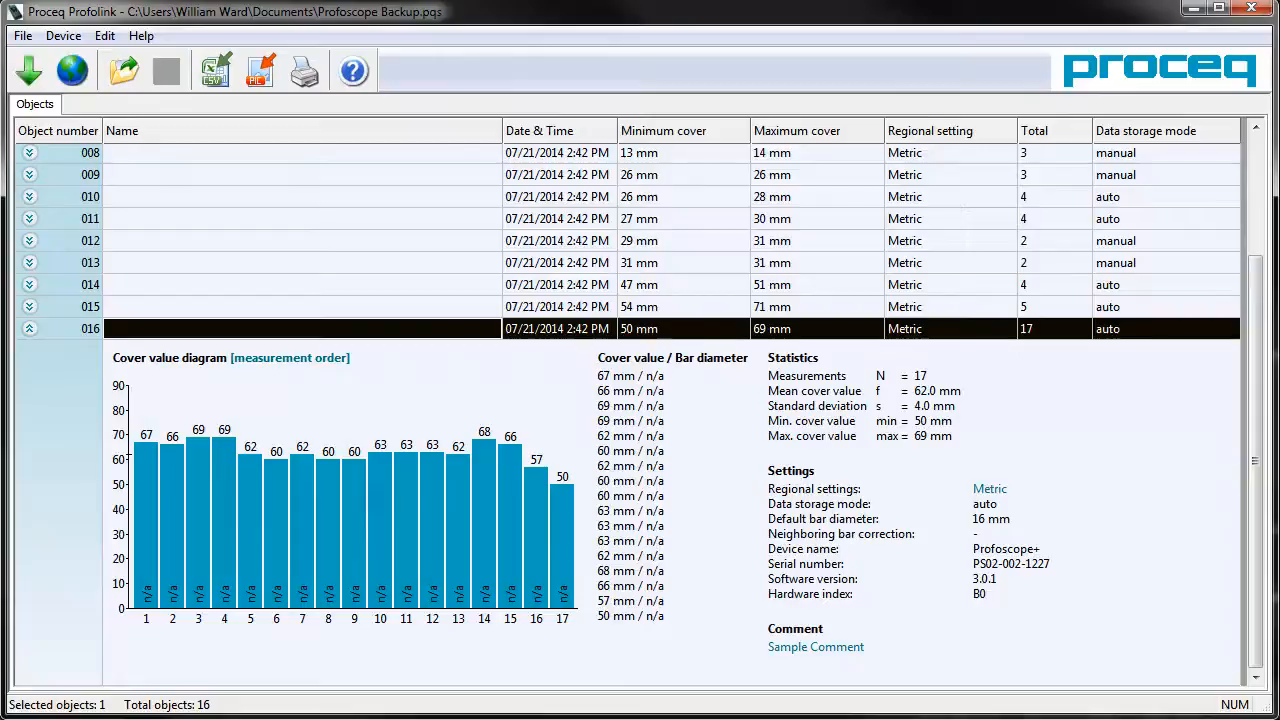
# Open the Backup-17-7-14.pqm project and scroll its list of 59 measurements
pyautogui.click(22, 36)
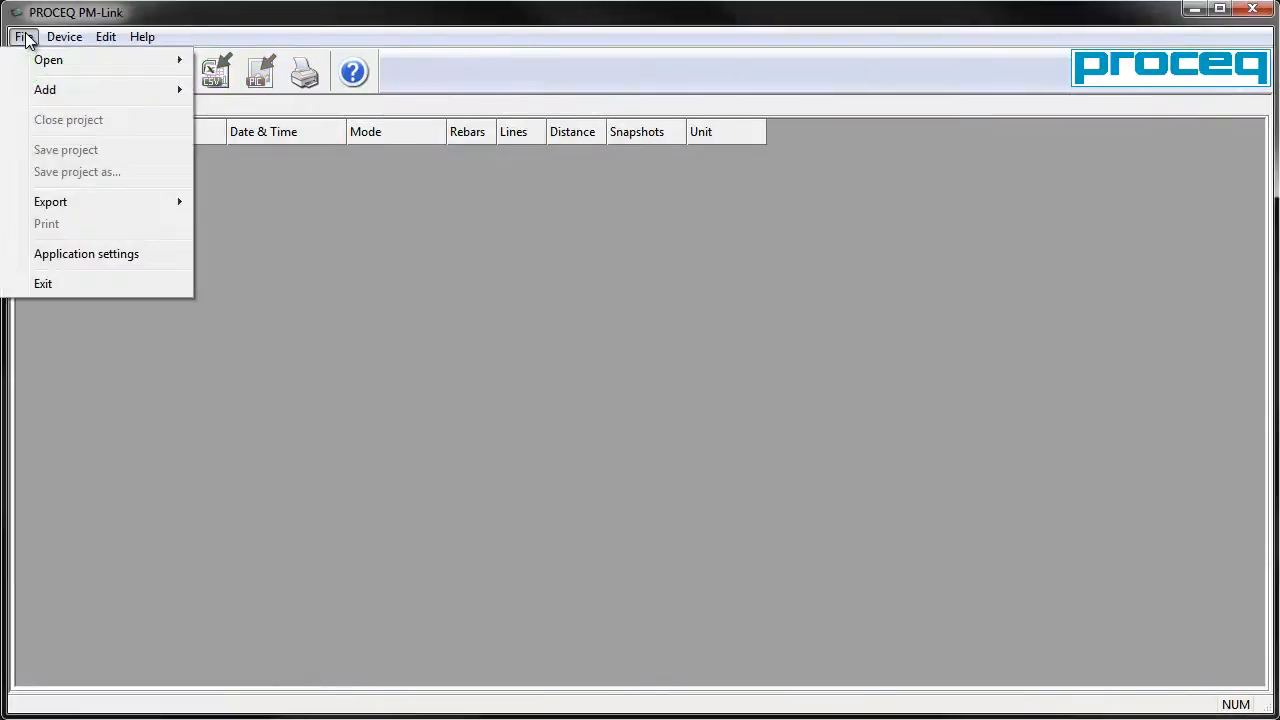
pyautogui.click(48, 60)
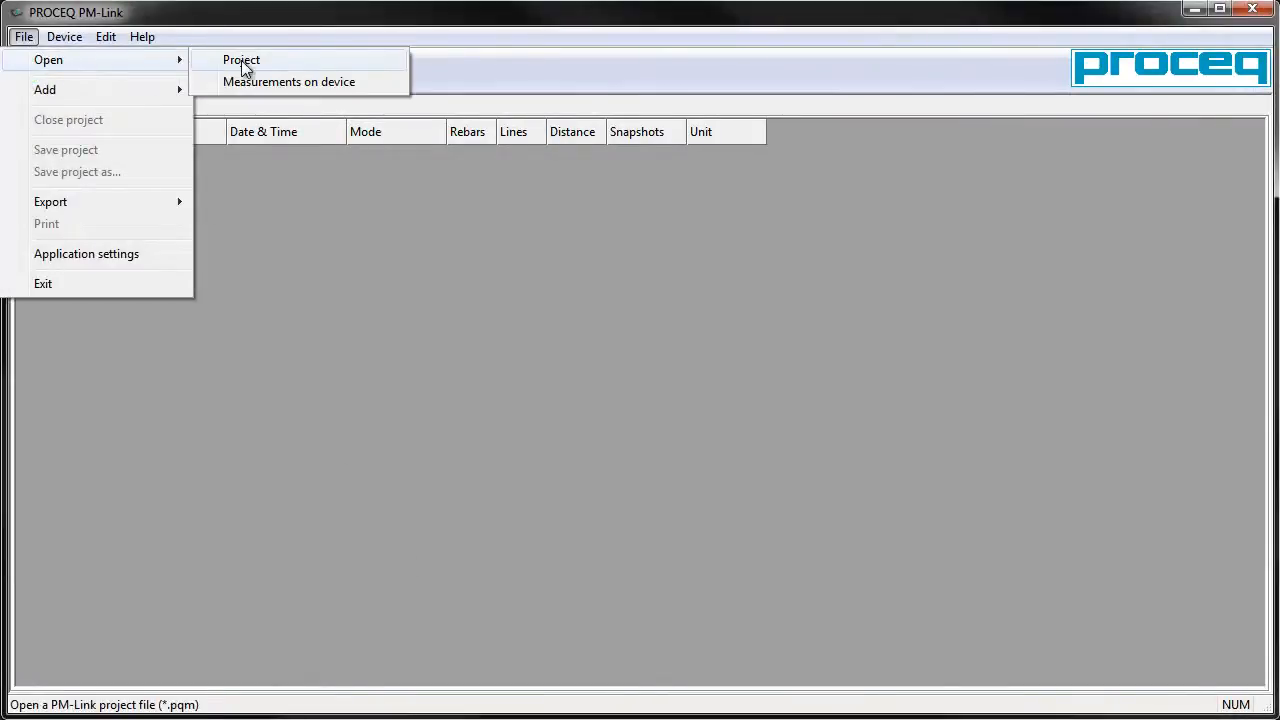
pyautogui.click(240, 60)
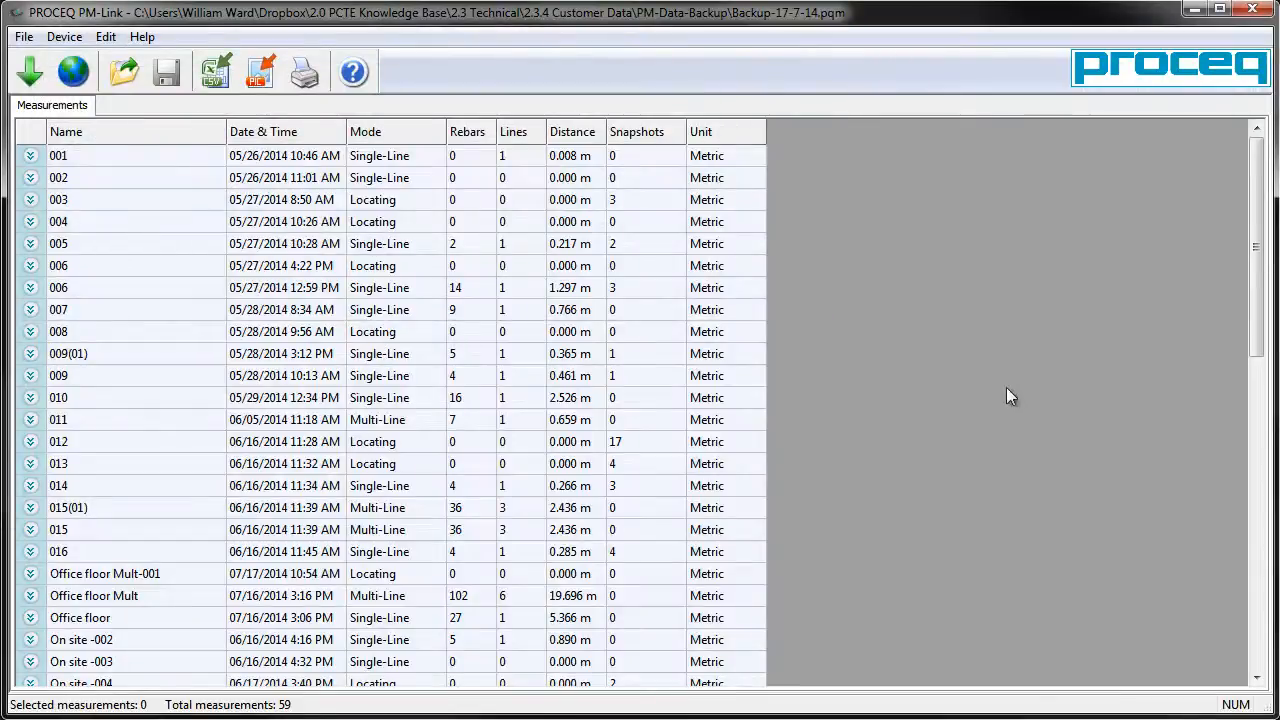
pyautogui.scroll(-3)
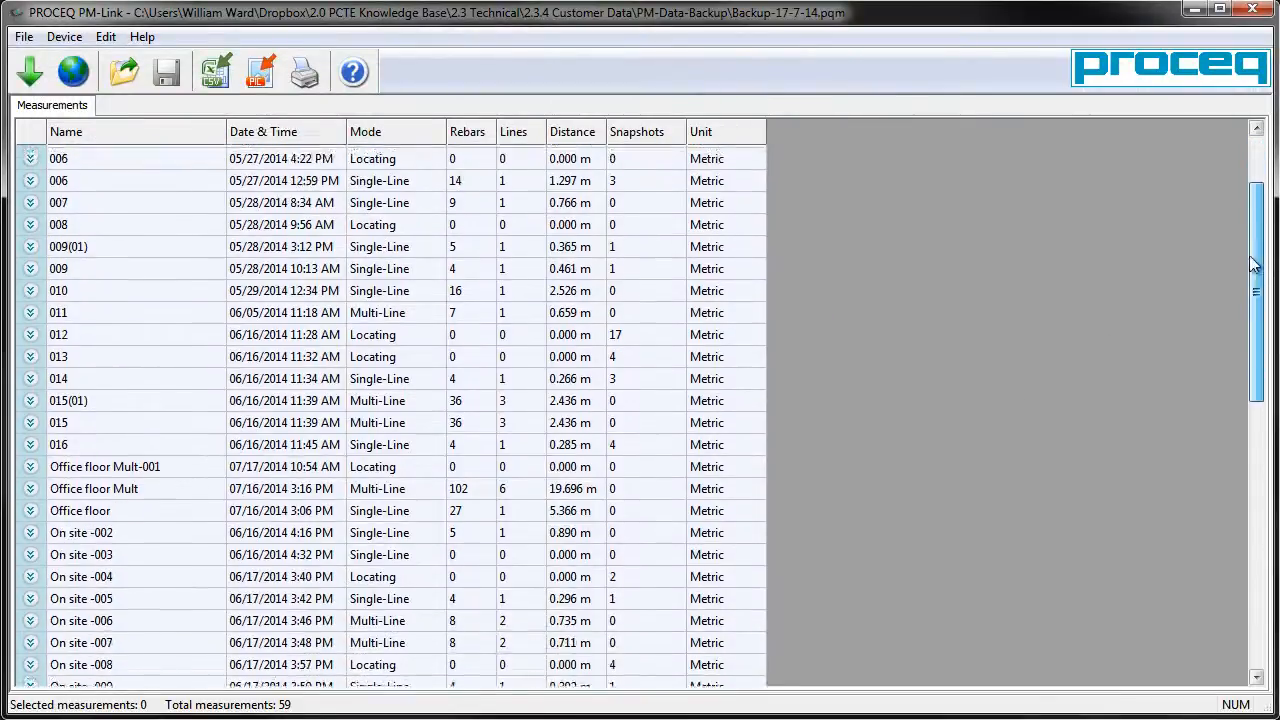
pyautogui.scroll(-3)
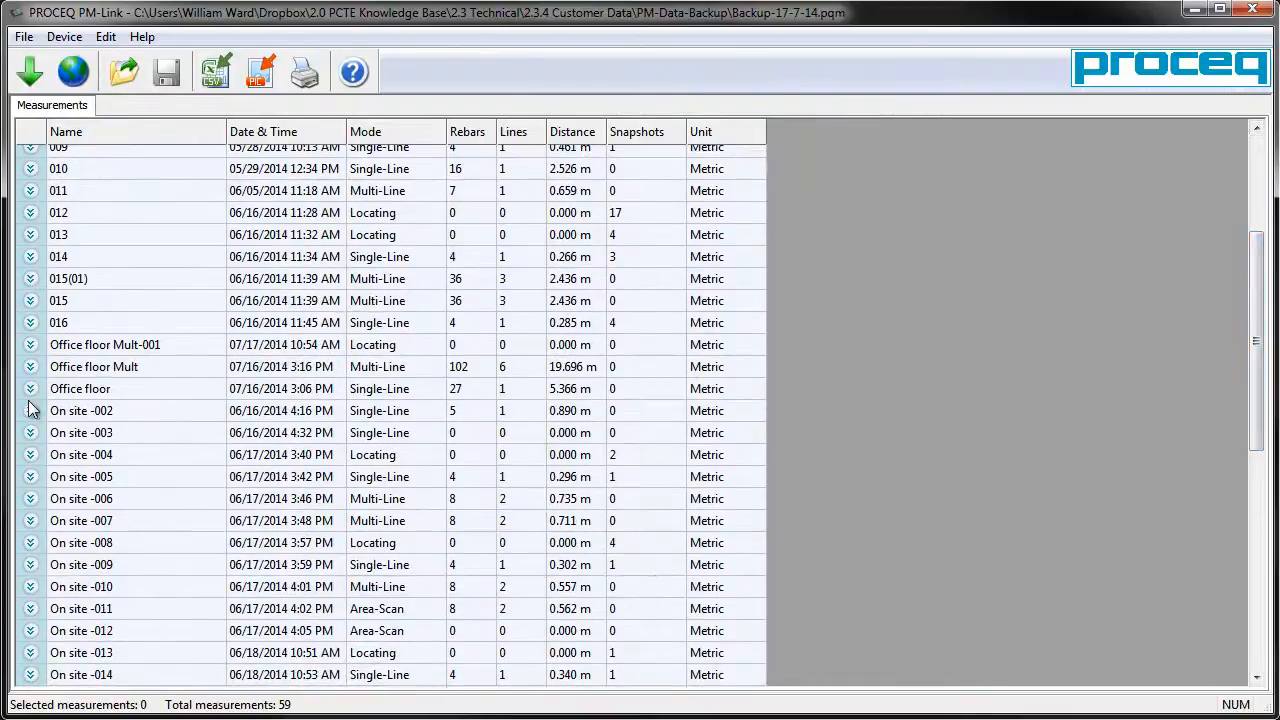
# Expand the Office floor measurement and save 'A sample comment' as its comment
pyautogui.click(80, 388)
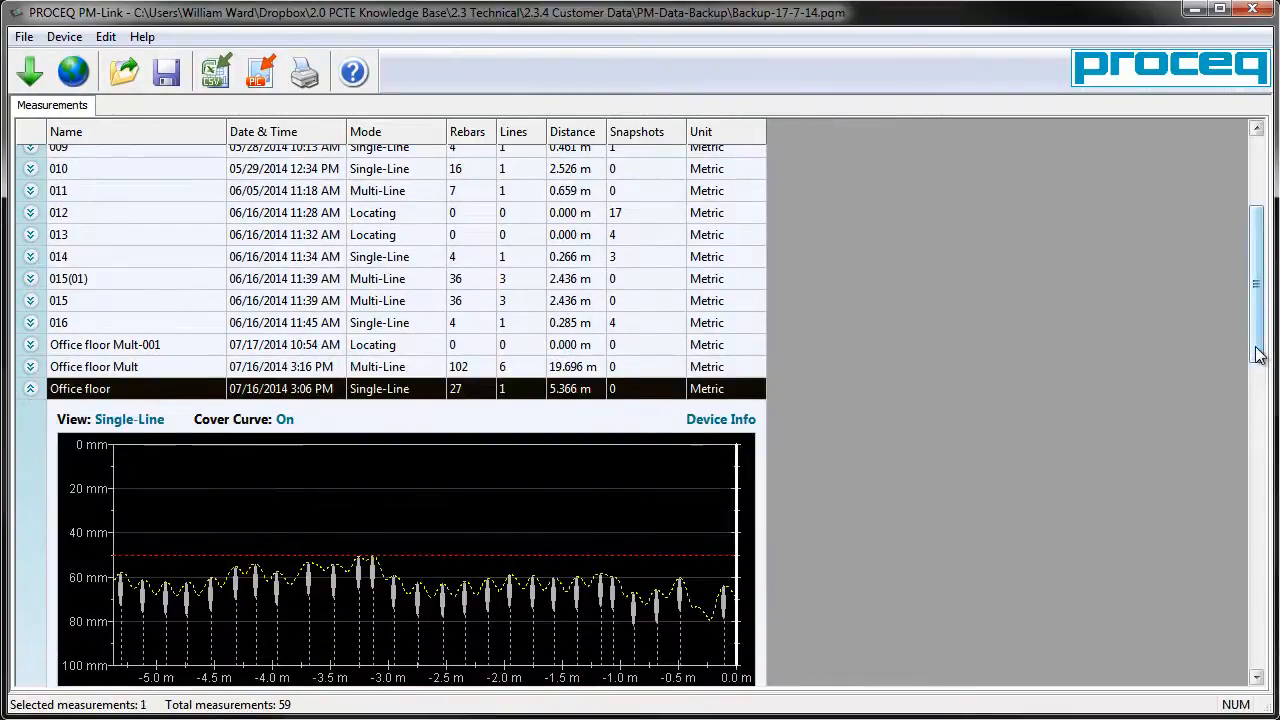
pyautogui.scroll(-3)
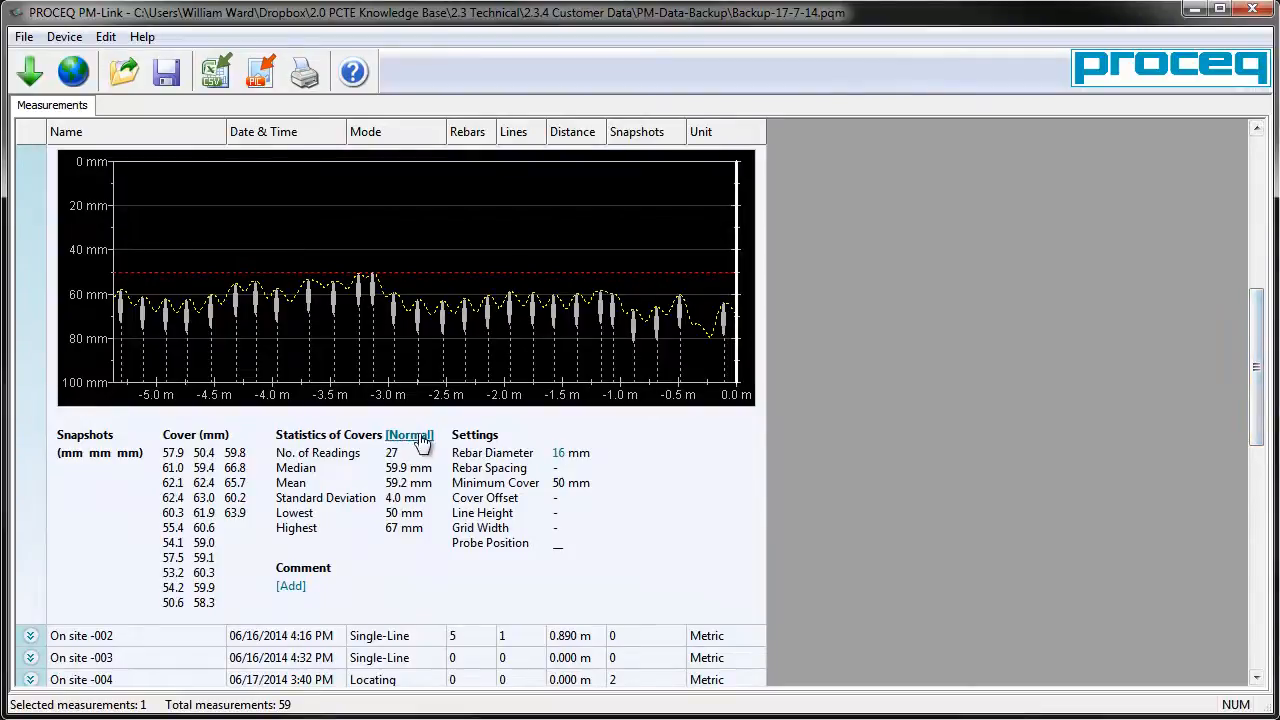
pyautogui.click(404, 434)
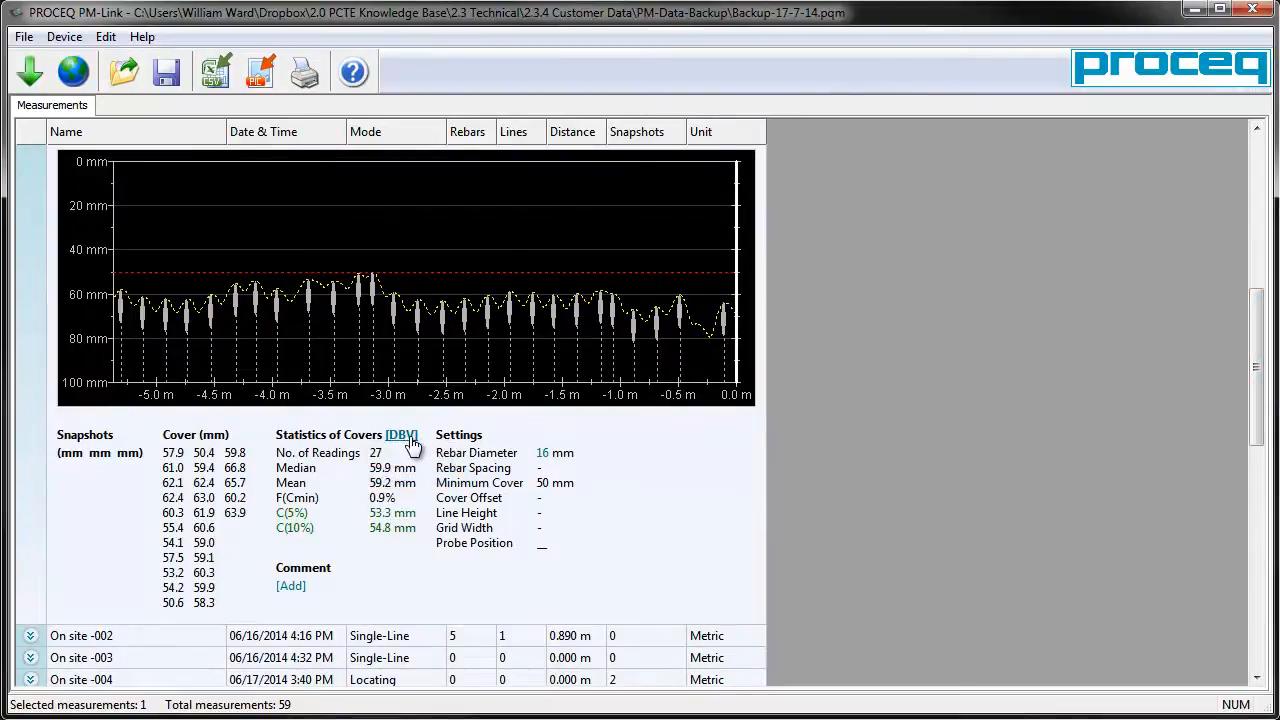
pyautogui.click(290, 584)
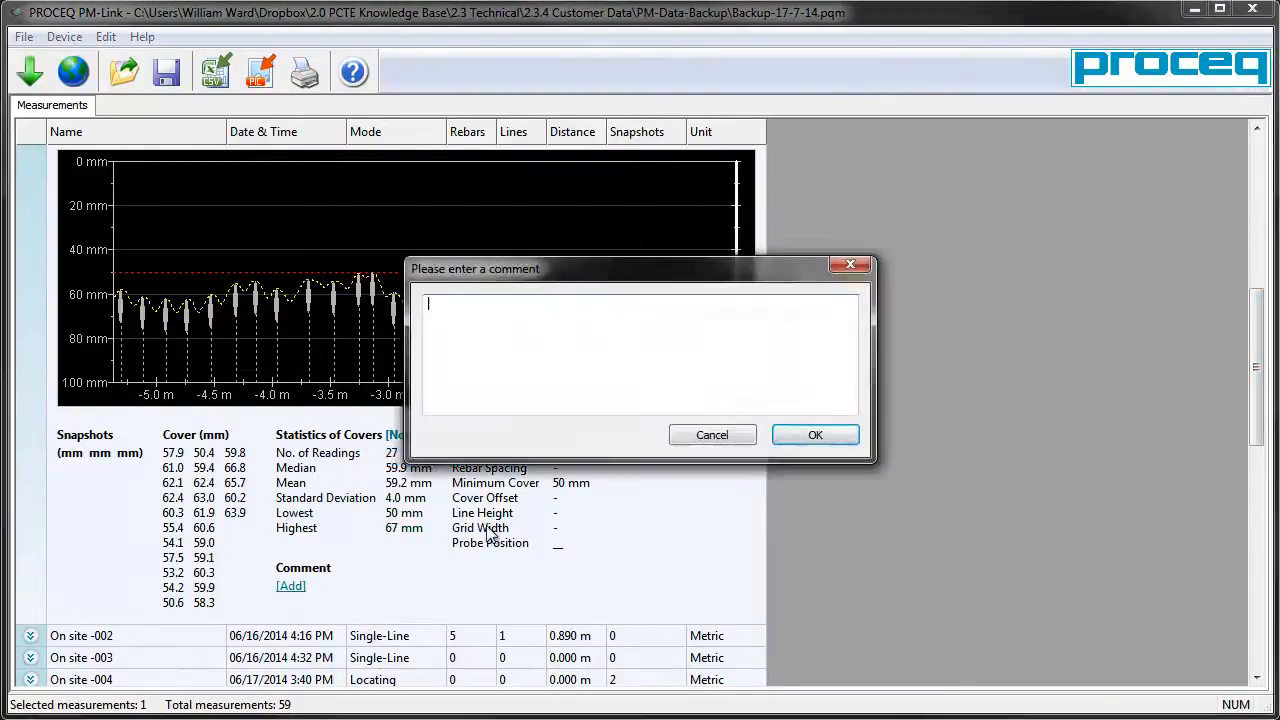
pyautogui.write('A sample co')
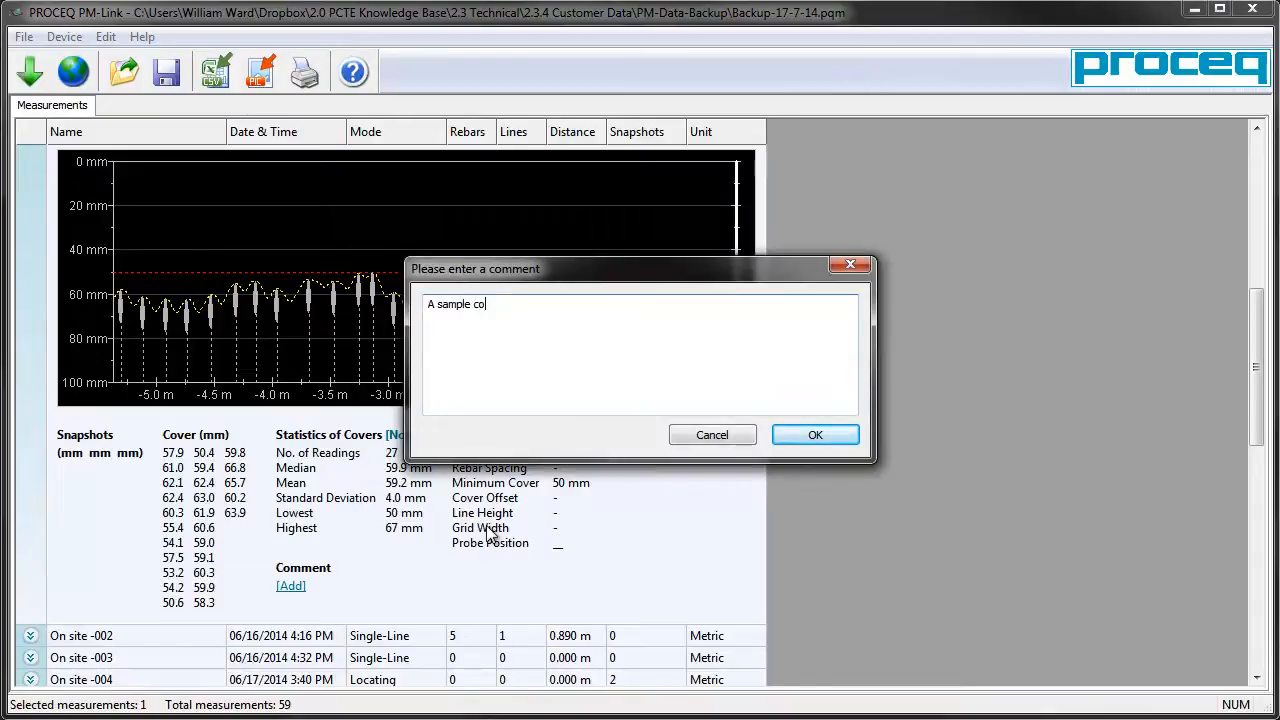
pyautogui.write('mment')
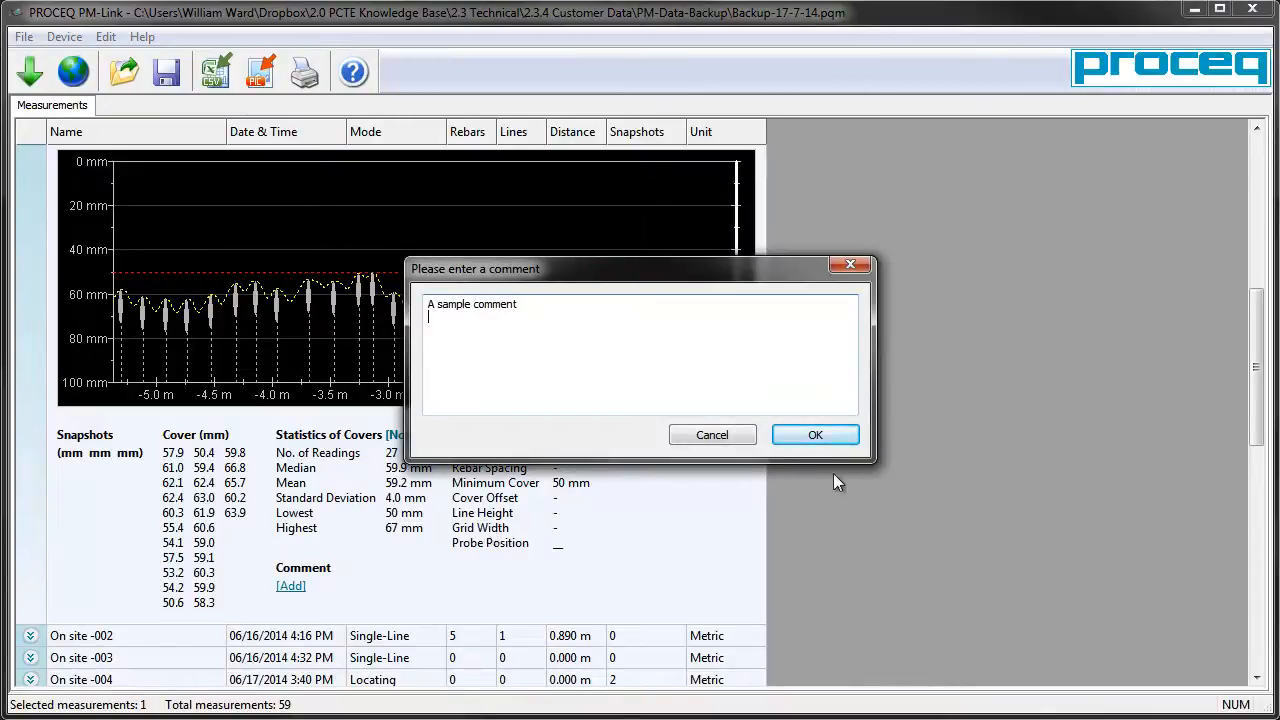
pyautogui.click(816, 434)
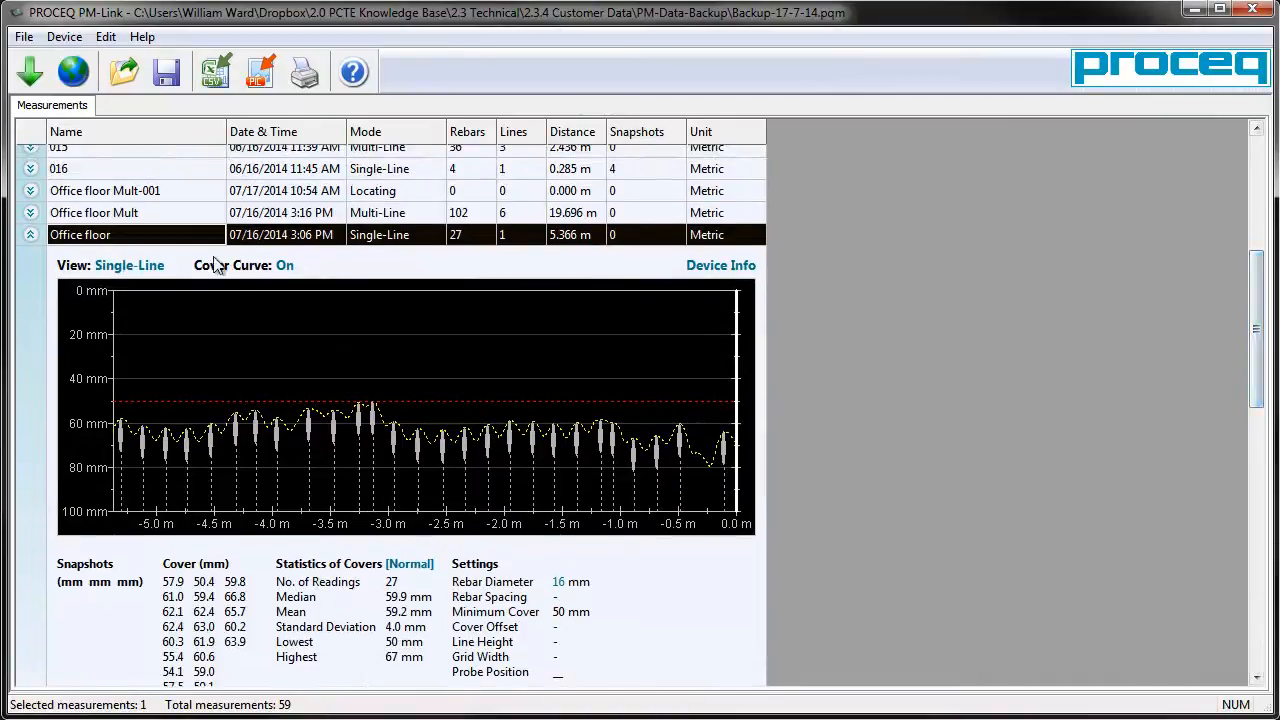
pyautogui.click(284, 264)
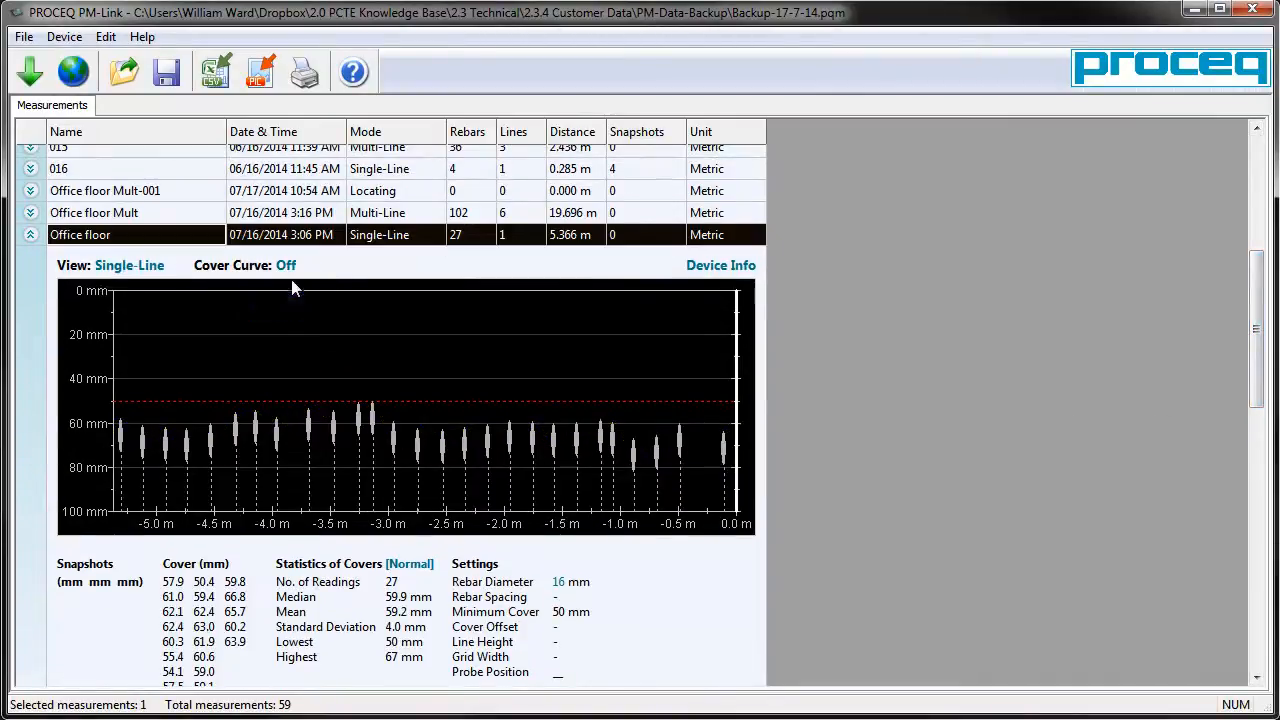
pyautogui.click(128, 264)
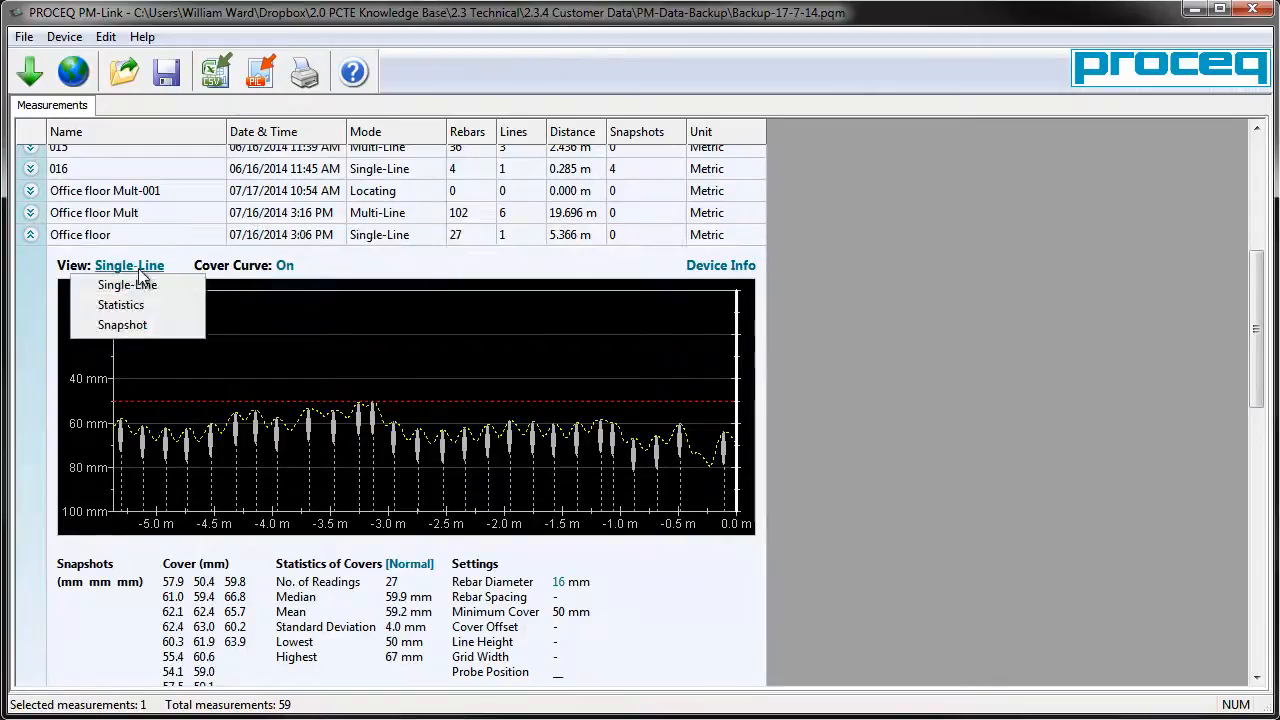
pyautogui.click(120, 304)
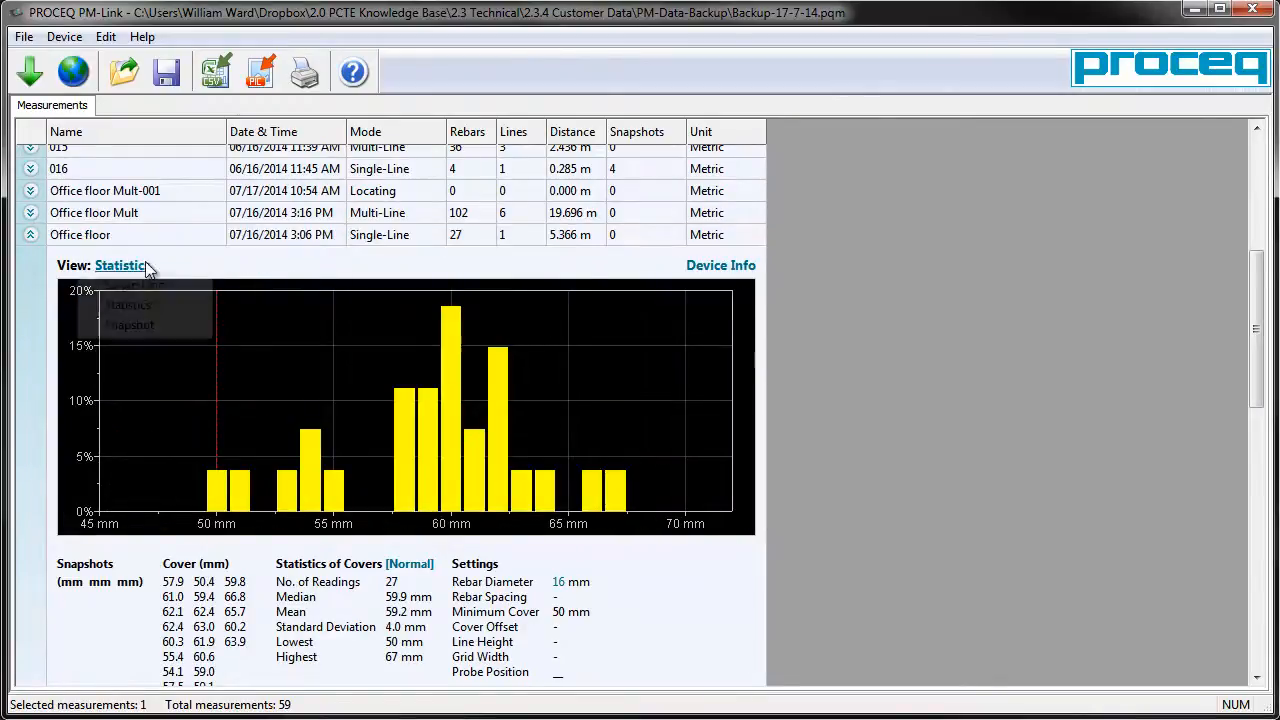
pyautogui.click(124, 284)
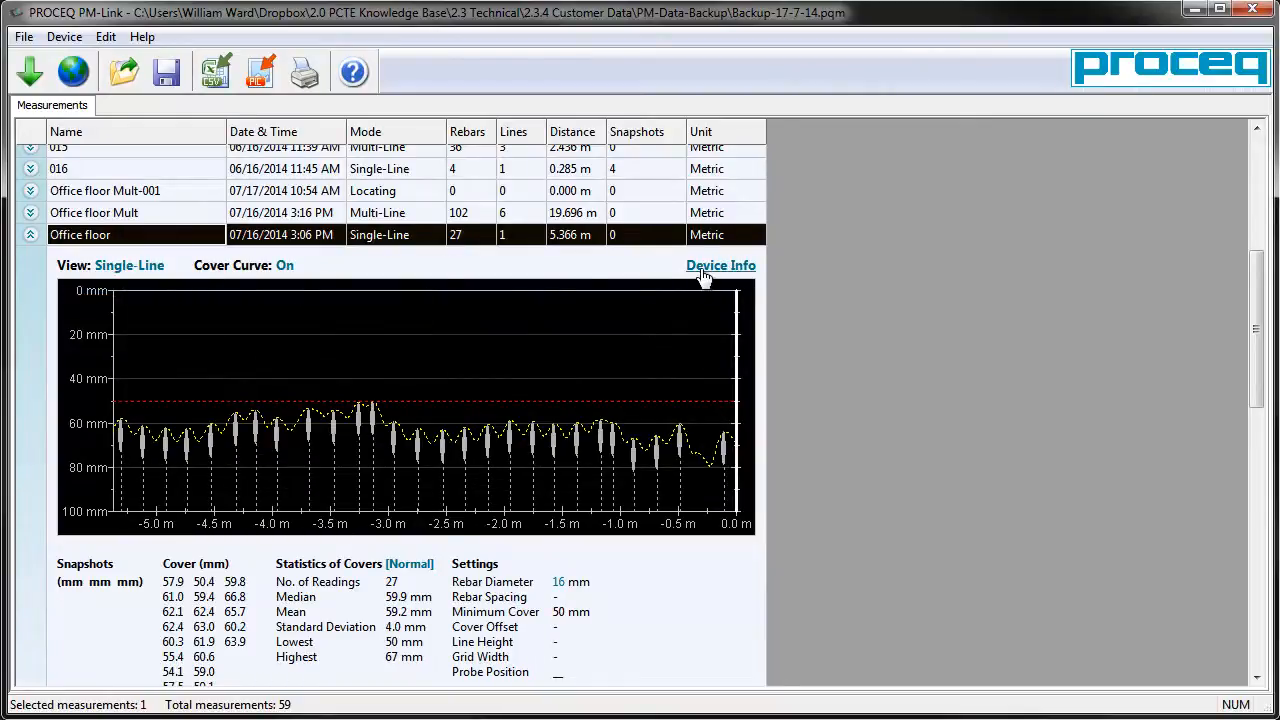
pyautogui.moveTo(210, 232)
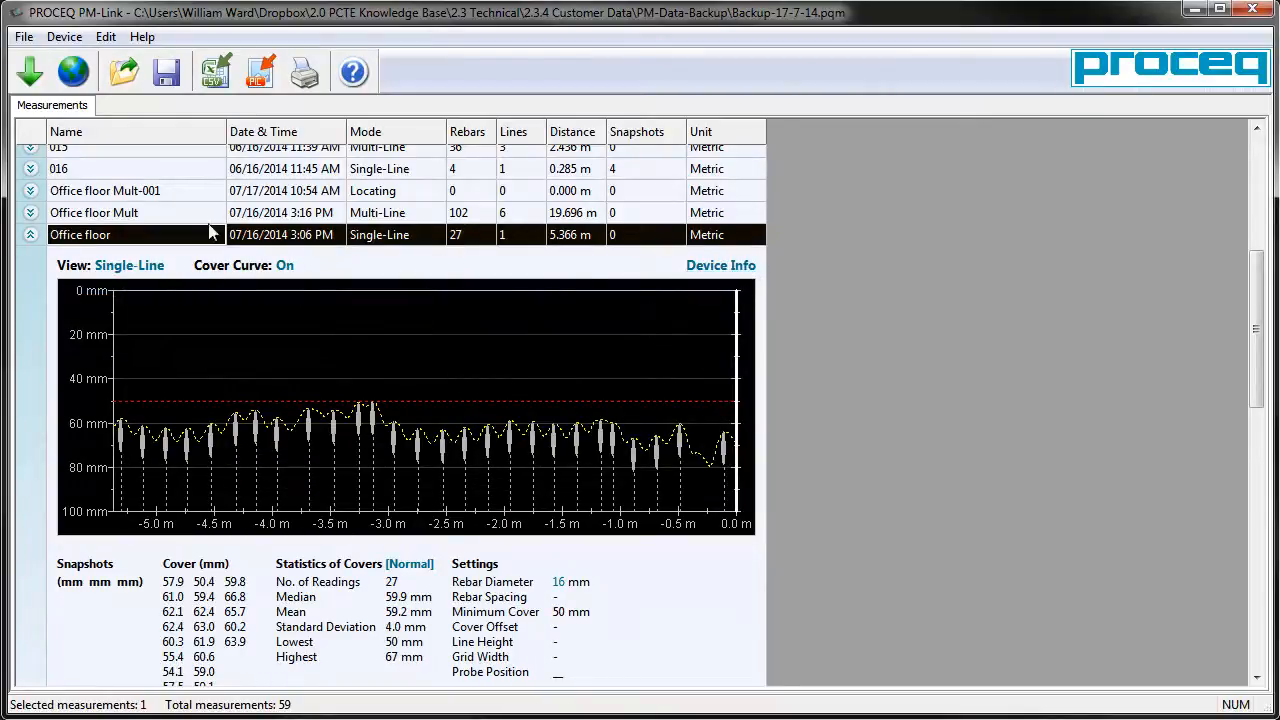
pyautogui.click(32, 212)
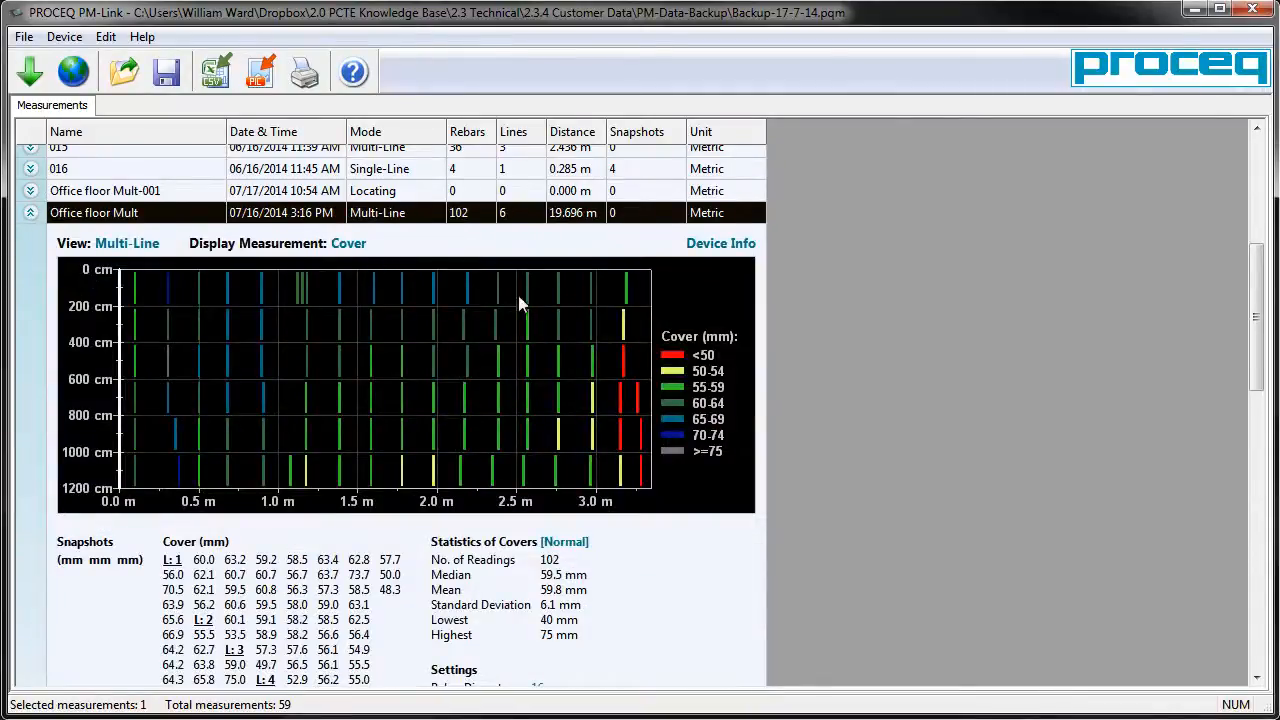
# Expand Office floor Mult and apply a 26 mm rebar diameter
pyautogui.click(126, 244)
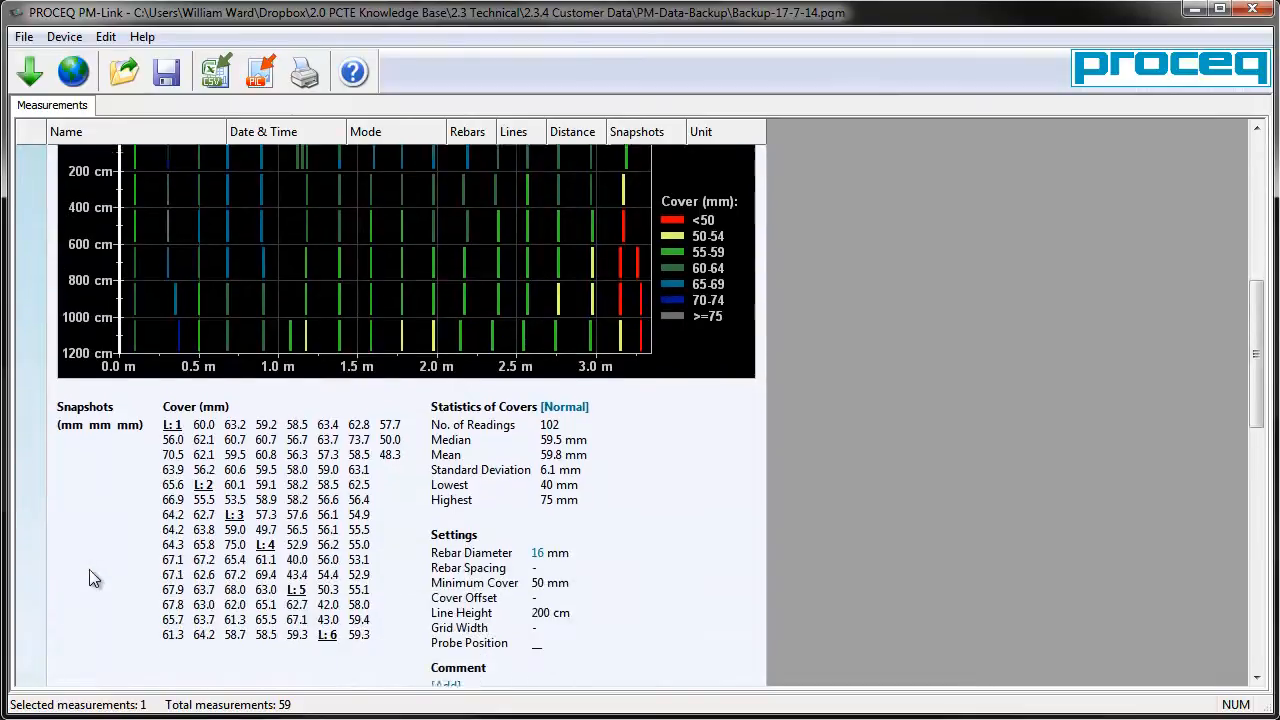
pyautogui.scroll(-3)
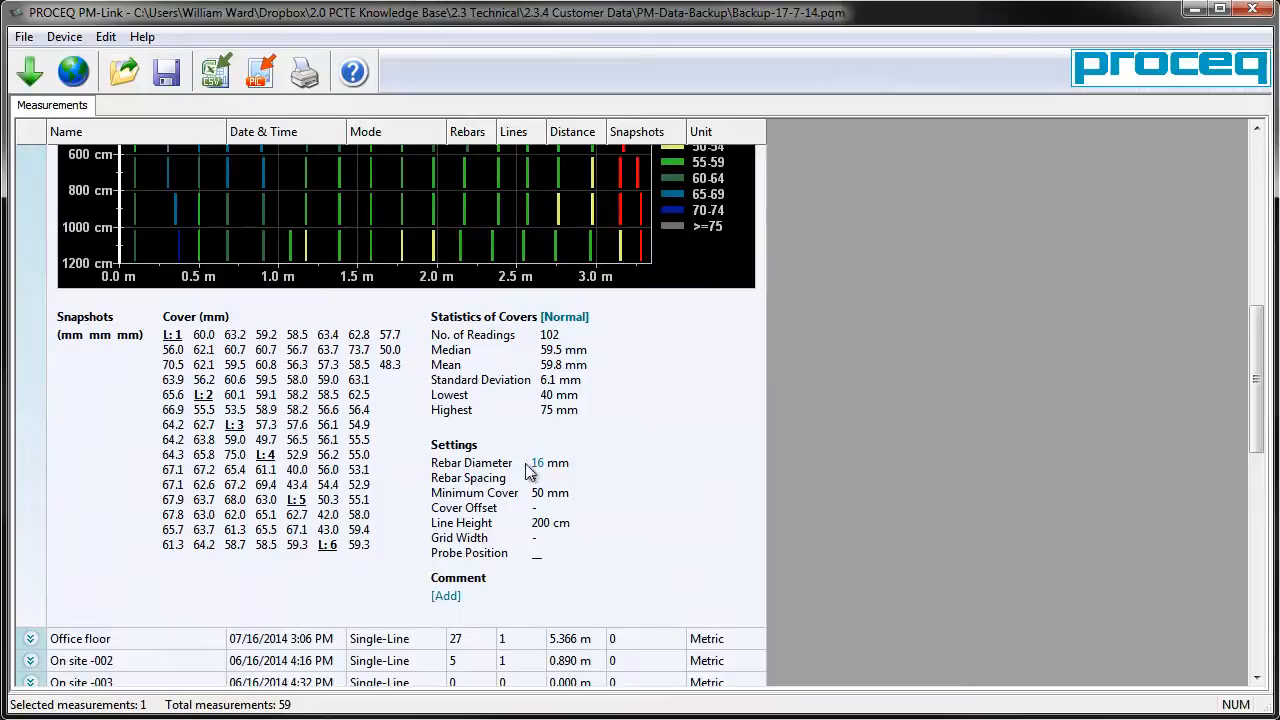
pyautogui.click(548, 462)
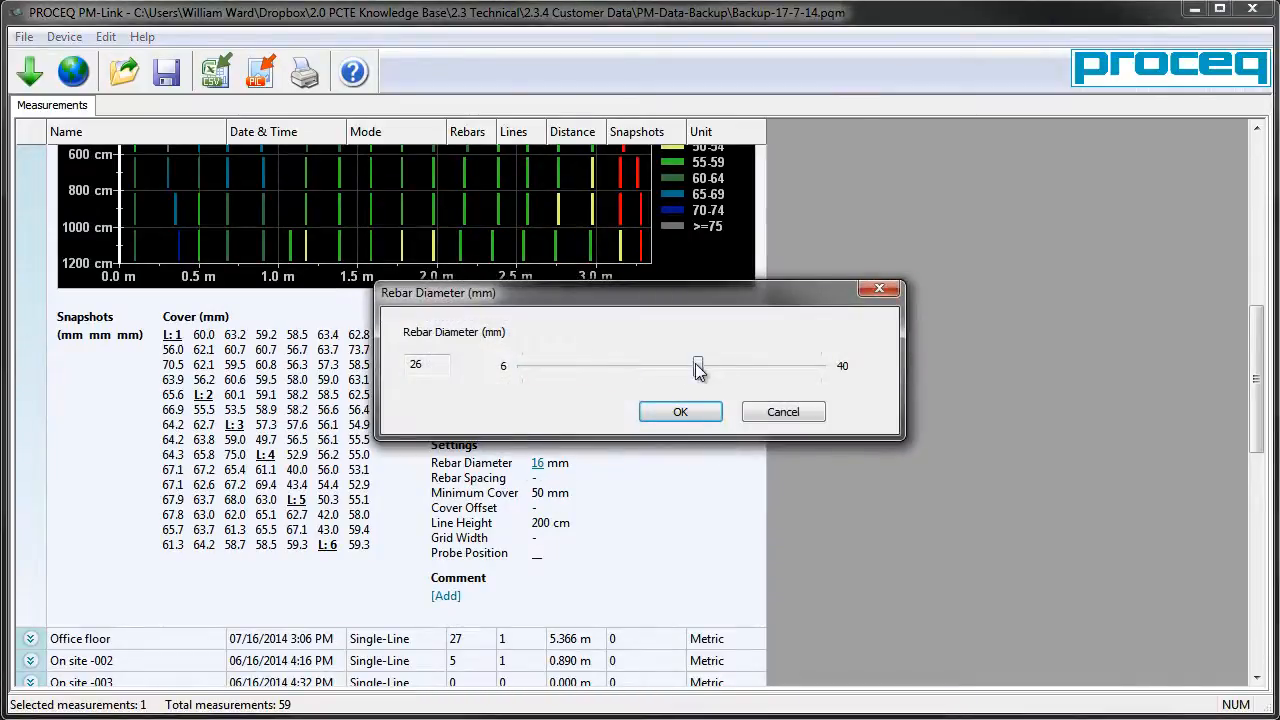
pyautogui.click(680, 412)
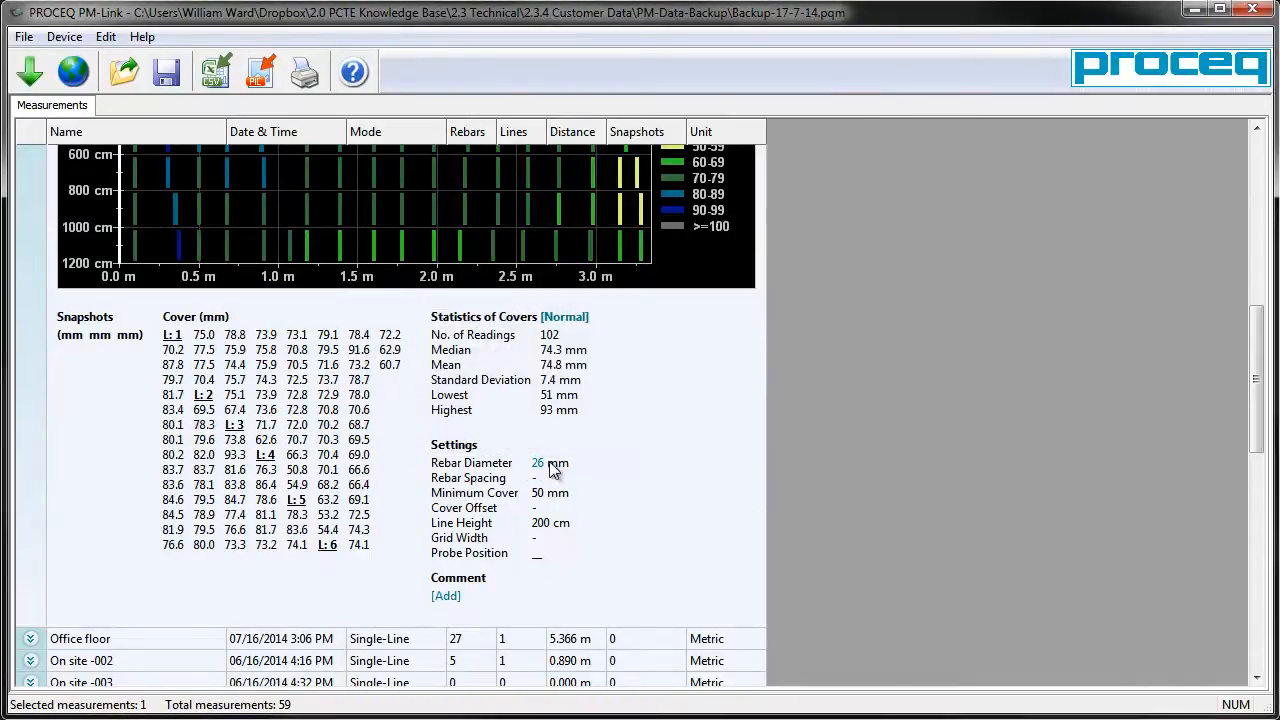
# Return the rebar diameter to 16 mm with the slider
pyautogui.click(538, 462)
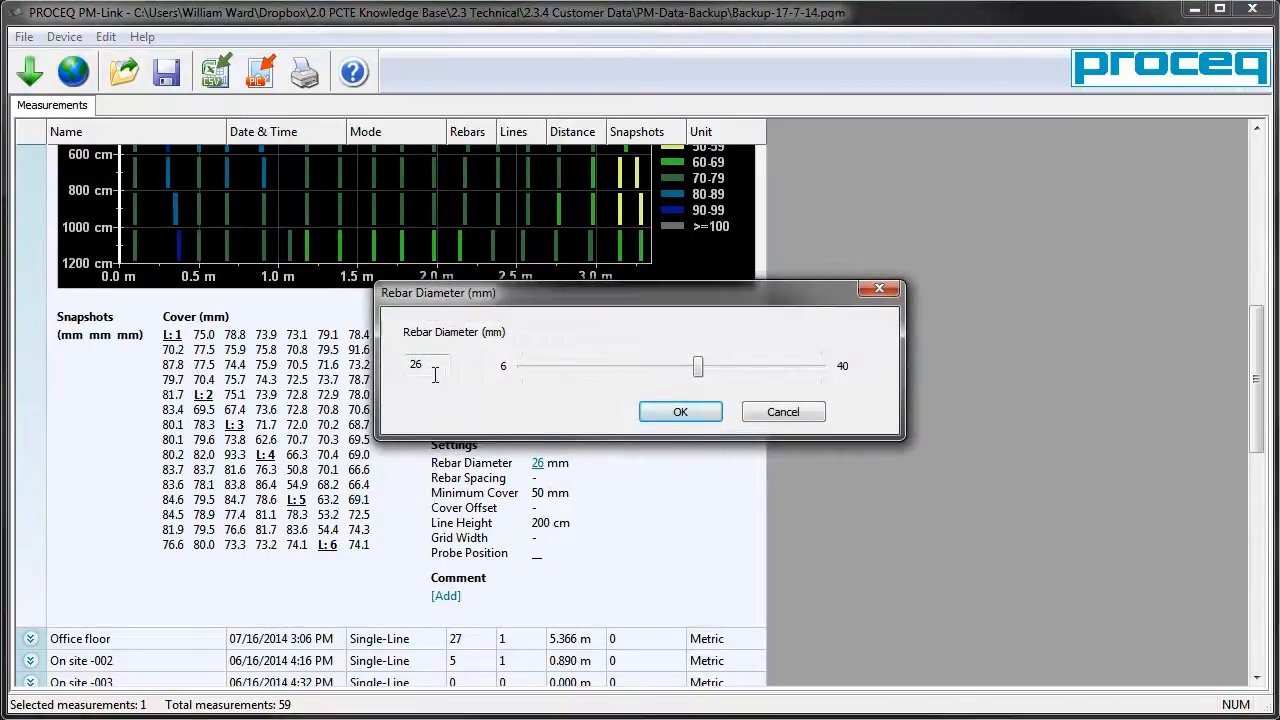
pyautogui.tripleClick(428, 364)
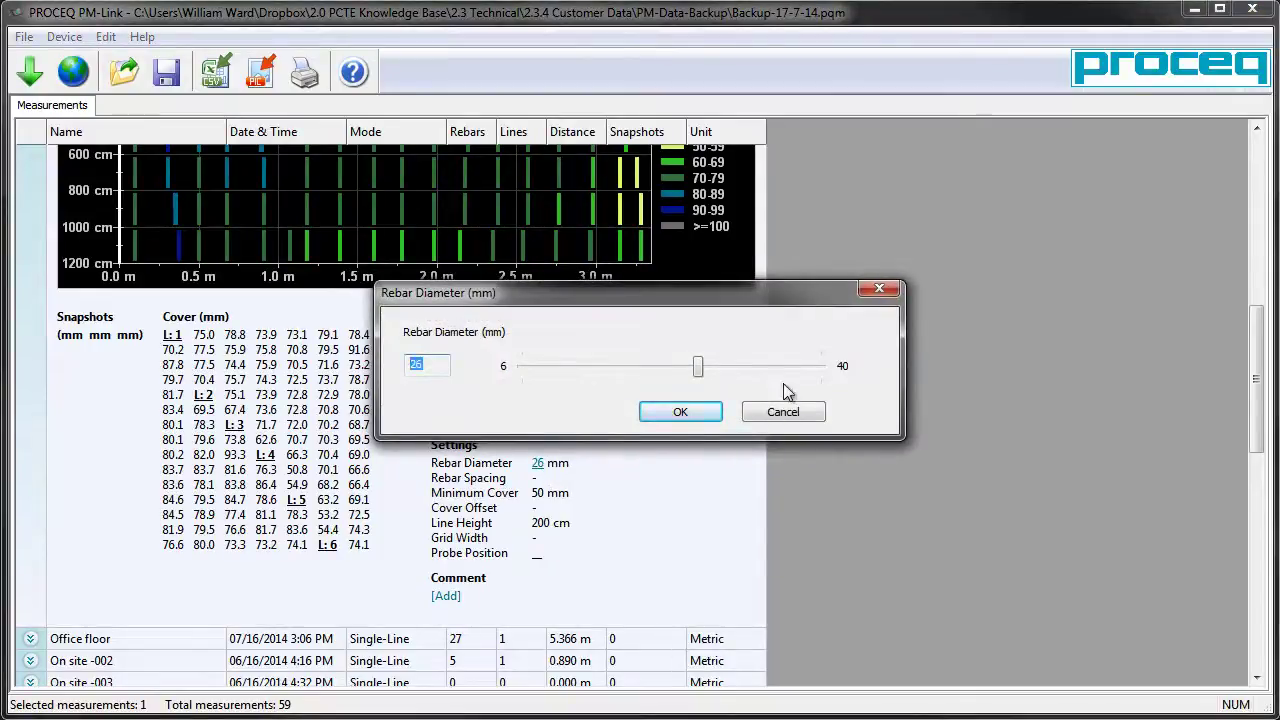
pyautogui.moveTo(696, 364); pyautogui.dragTo(610, 364)
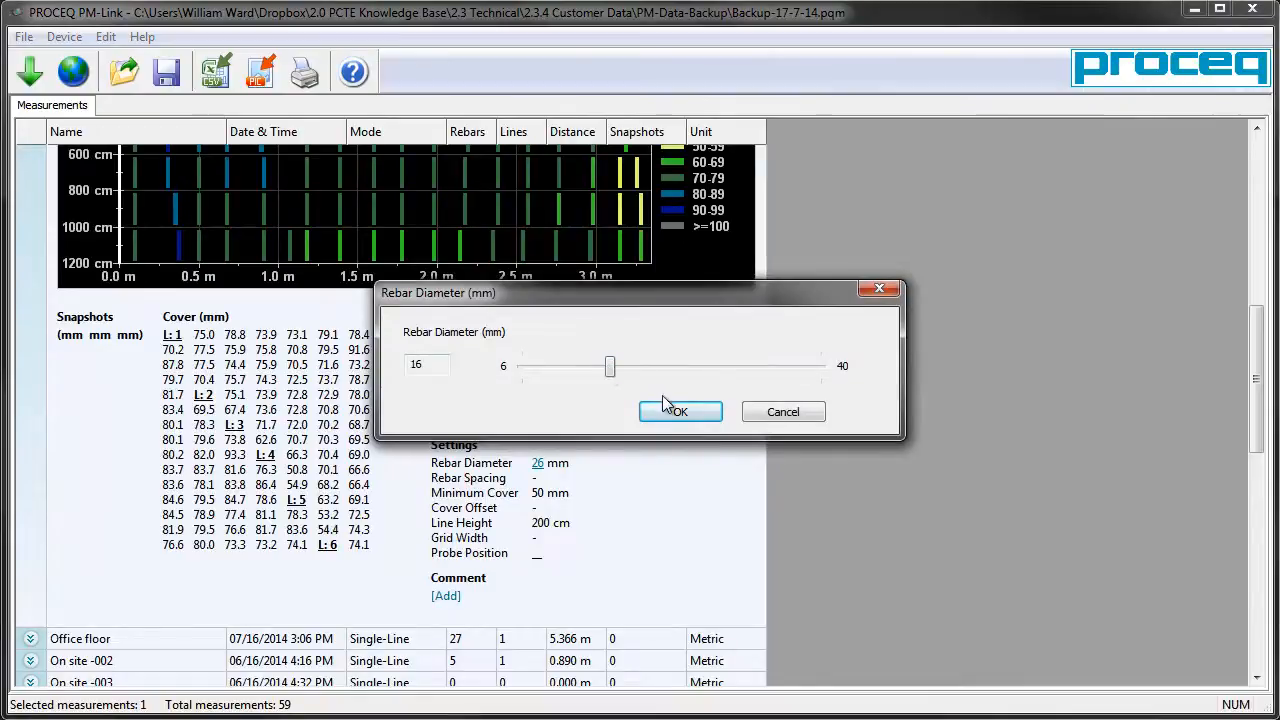
pyautogui.click(680, 412)
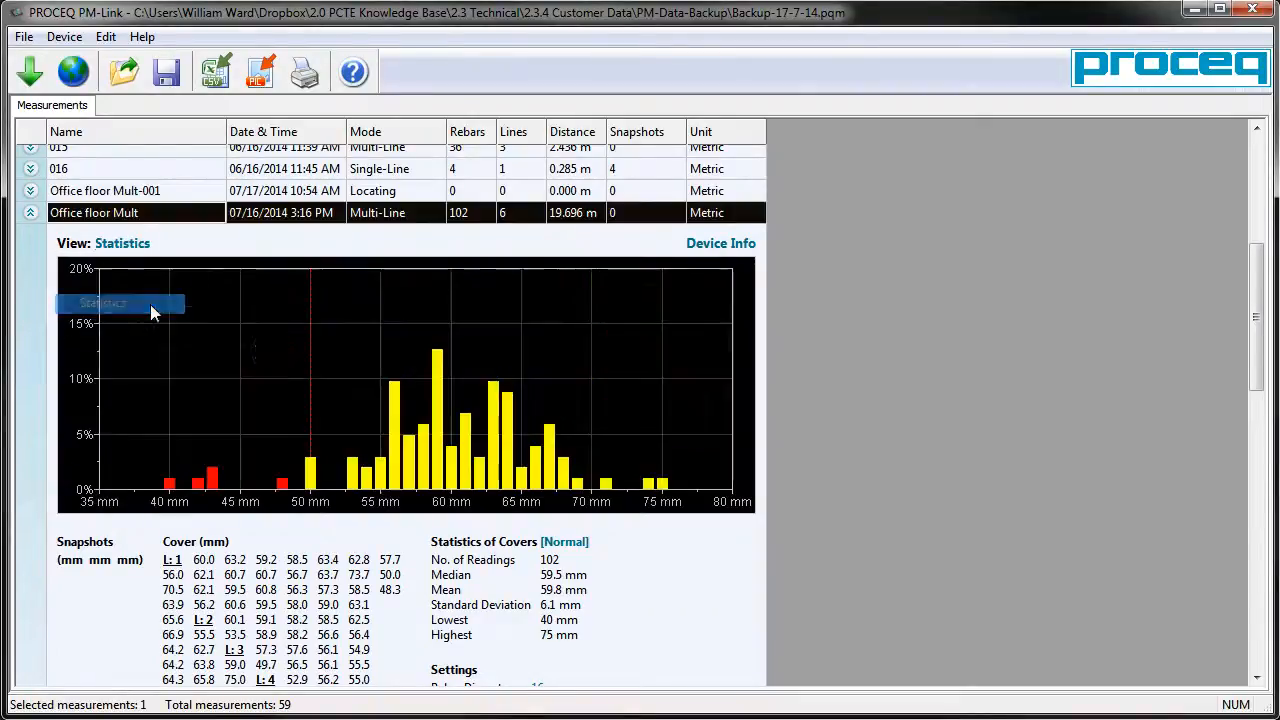
pyautogui.moveTo(240, 364)
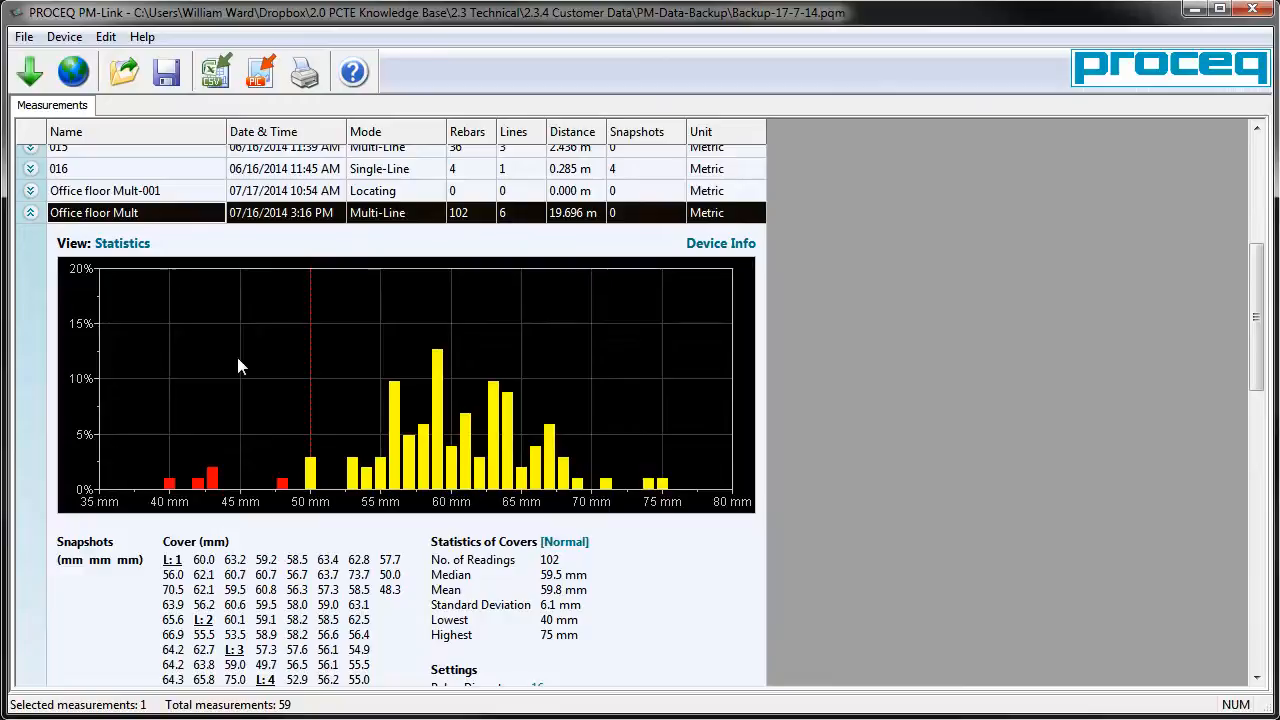
# View Office floor Mult line 4 as a single-line cover chart, then as the cover statistics histogram
pyautogui.click(120, 244)
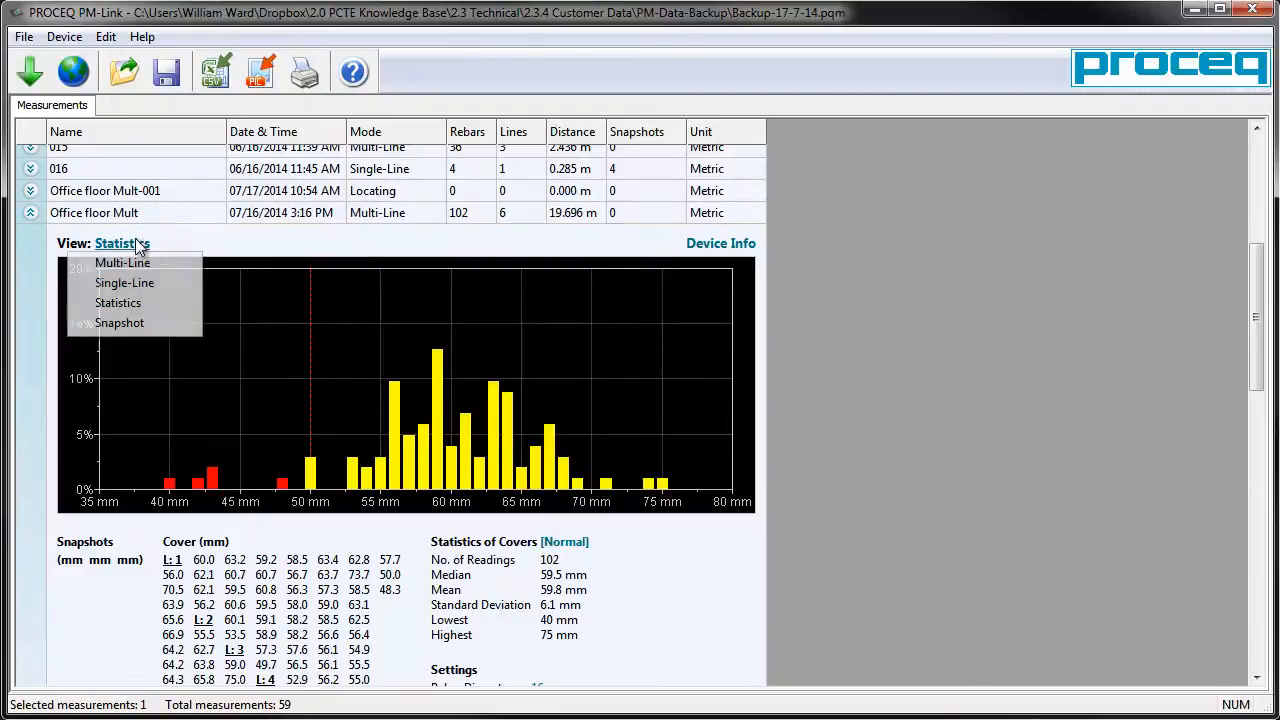
pyautogui.click(124, 282)
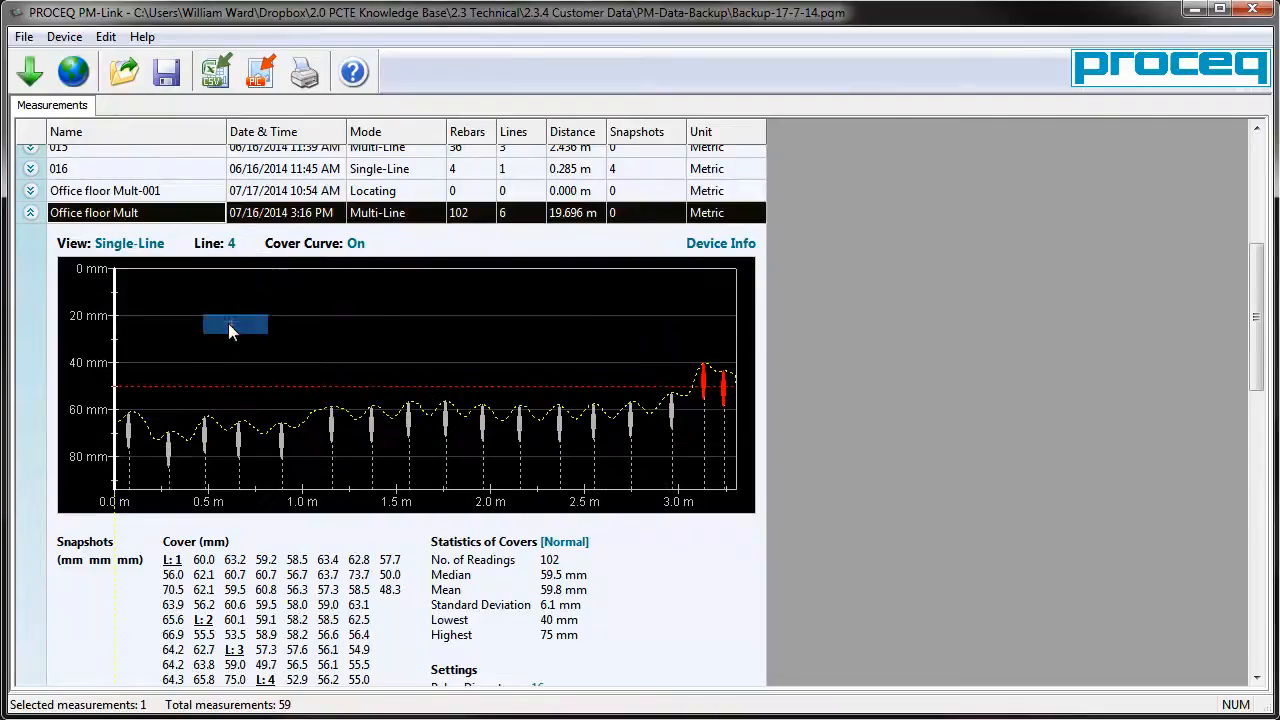
pyautogui.click(128, 244)
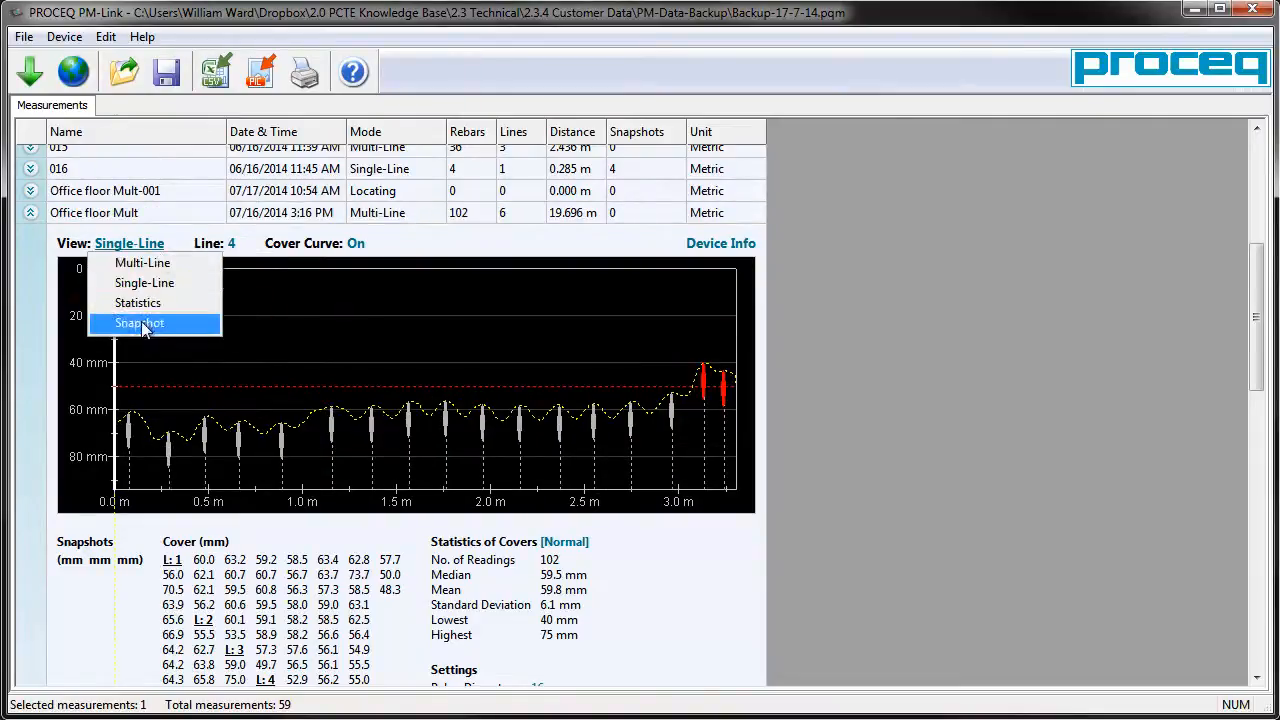
pyautogui.click(138, 302)
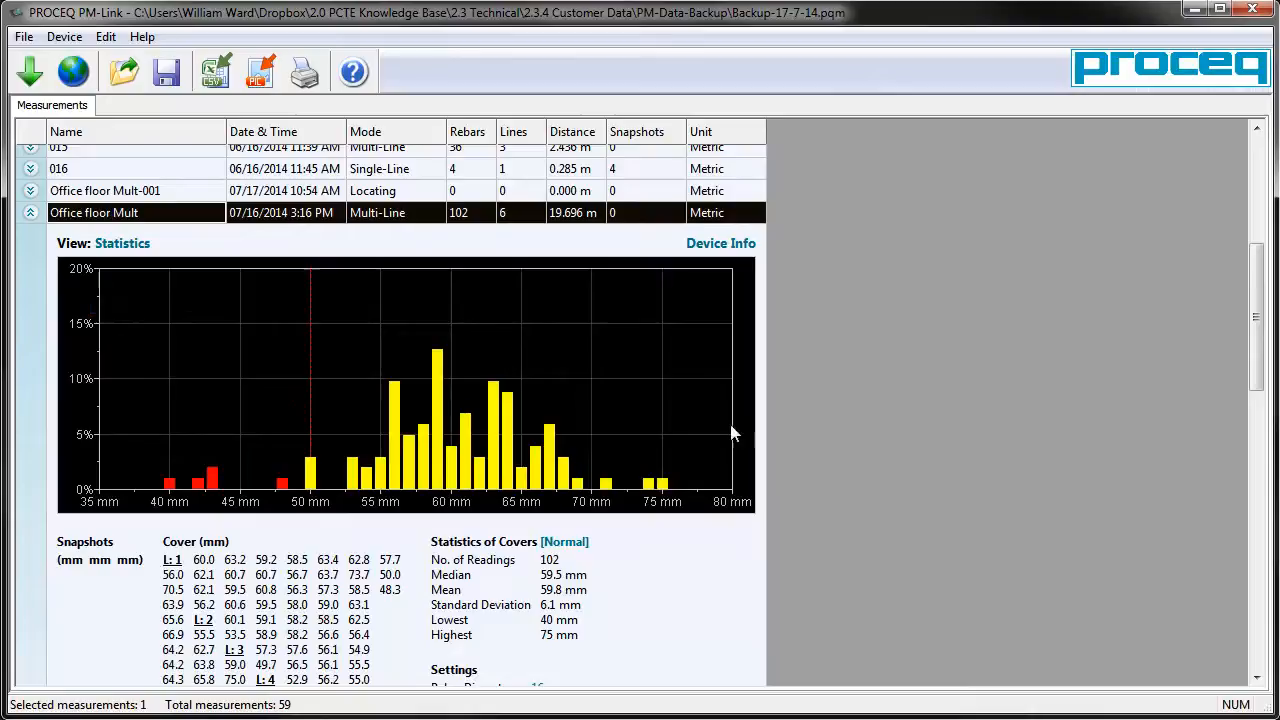